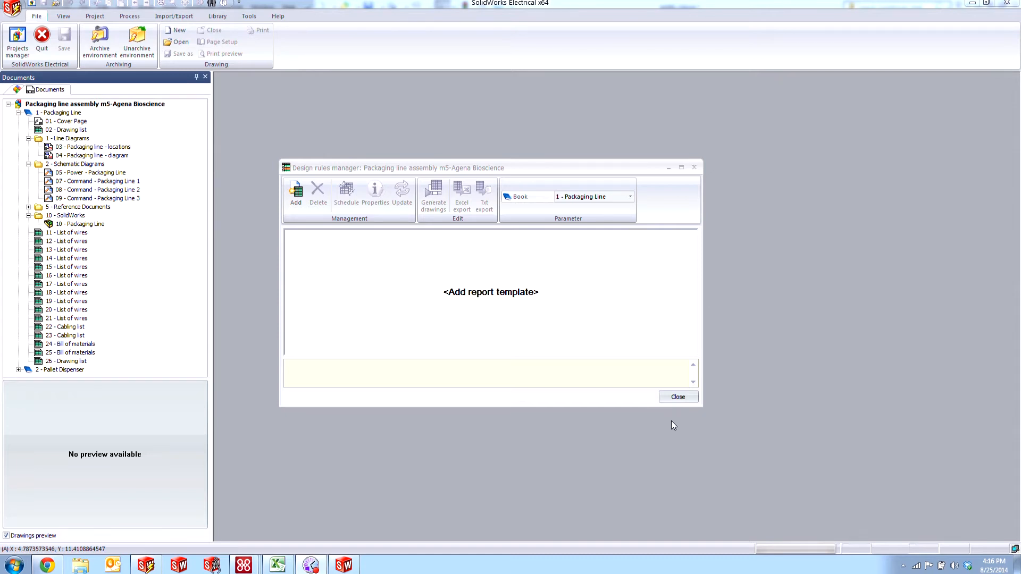
Open the Design rules template selector to add the UnCablingPins_Imperial rule
left_click(93, 15)
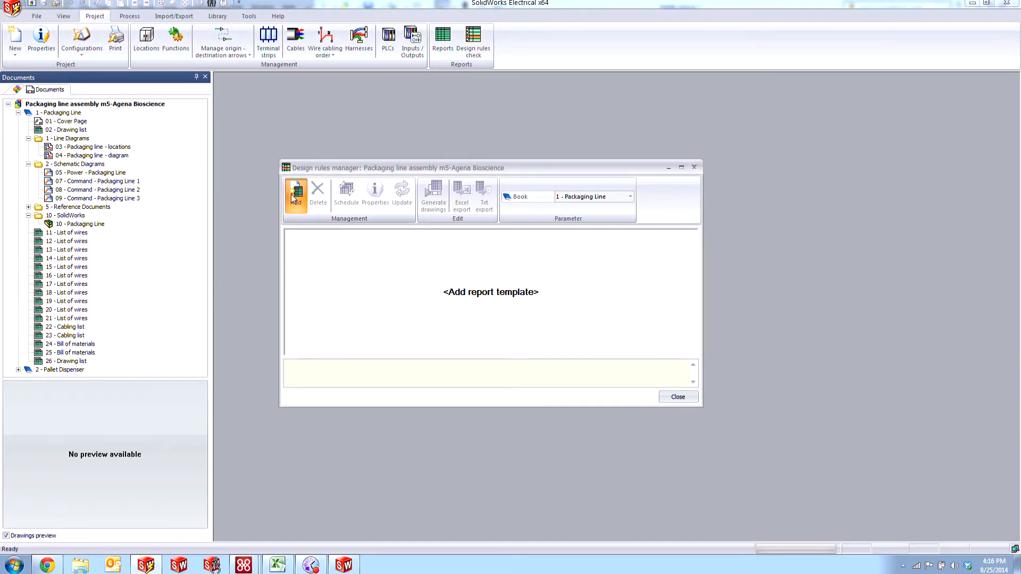
left_click(295, 194)
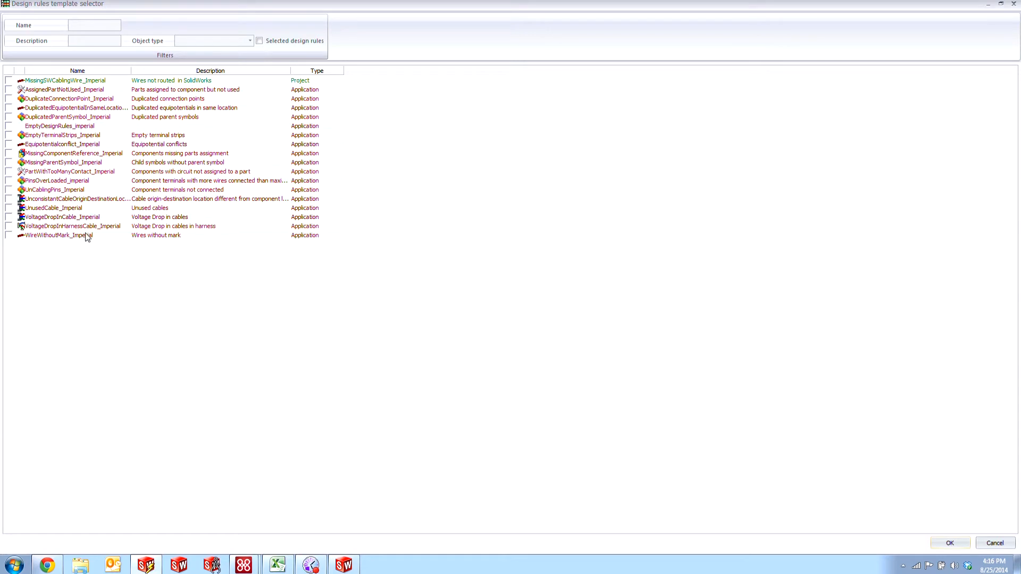
mouse_move(98, 240)
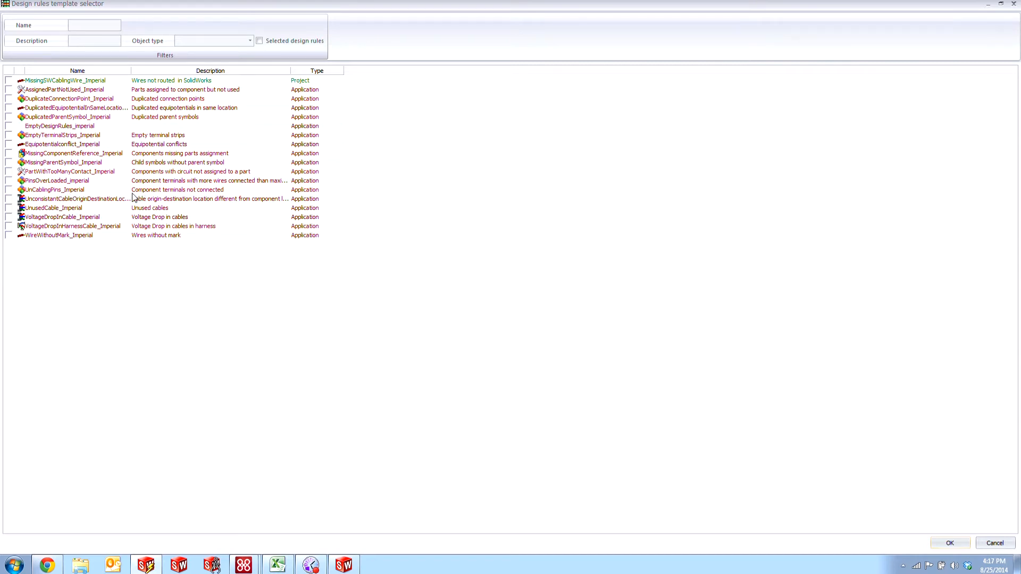
mouse_move(215, 195)
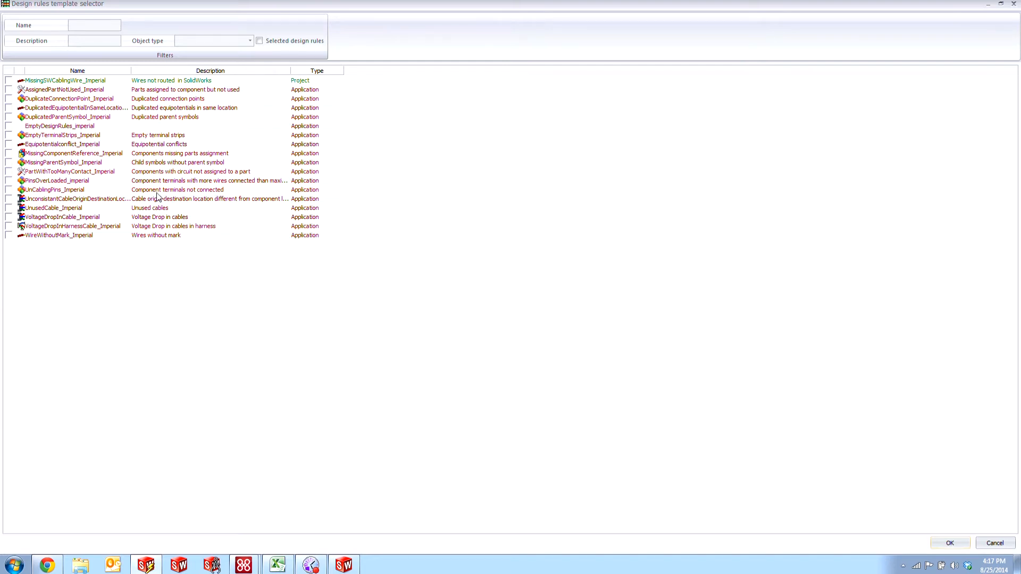
mouse_move(163, 197)
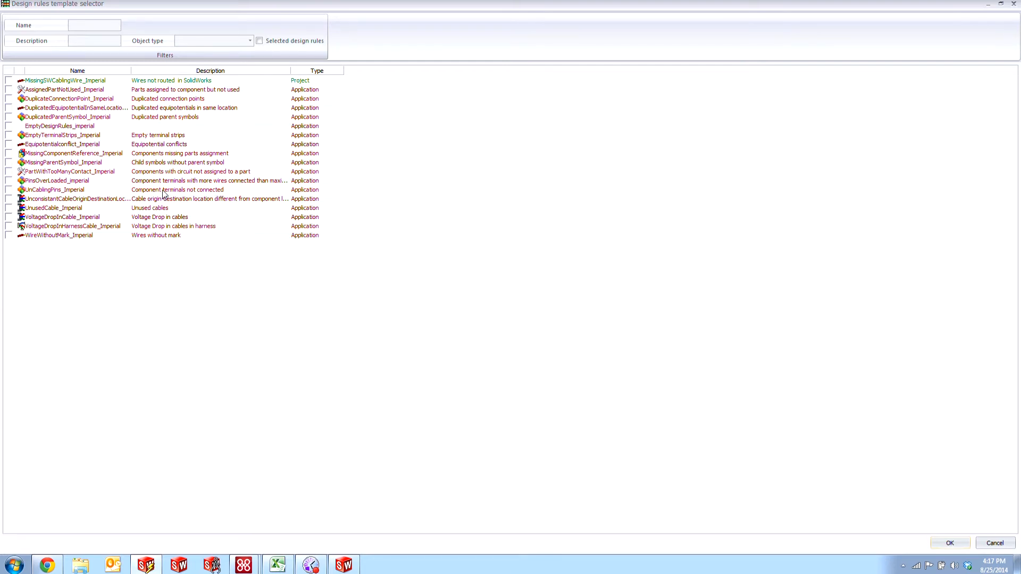
mouse_move(126, 194)
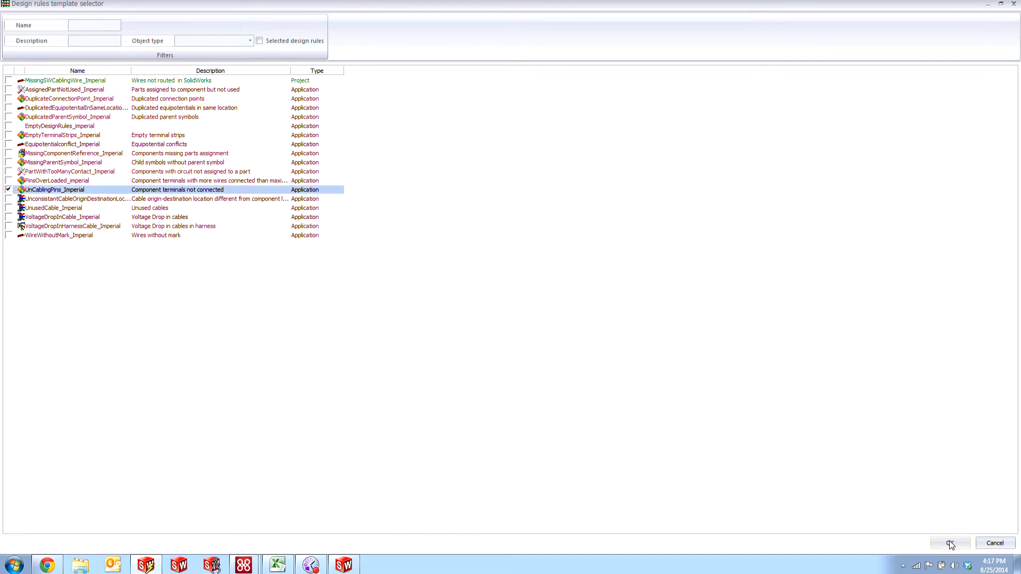
Confirm the UnCablingPins_Imperial rule, generate its report drawings, and close the Design rules manager
left_click(948, 543)
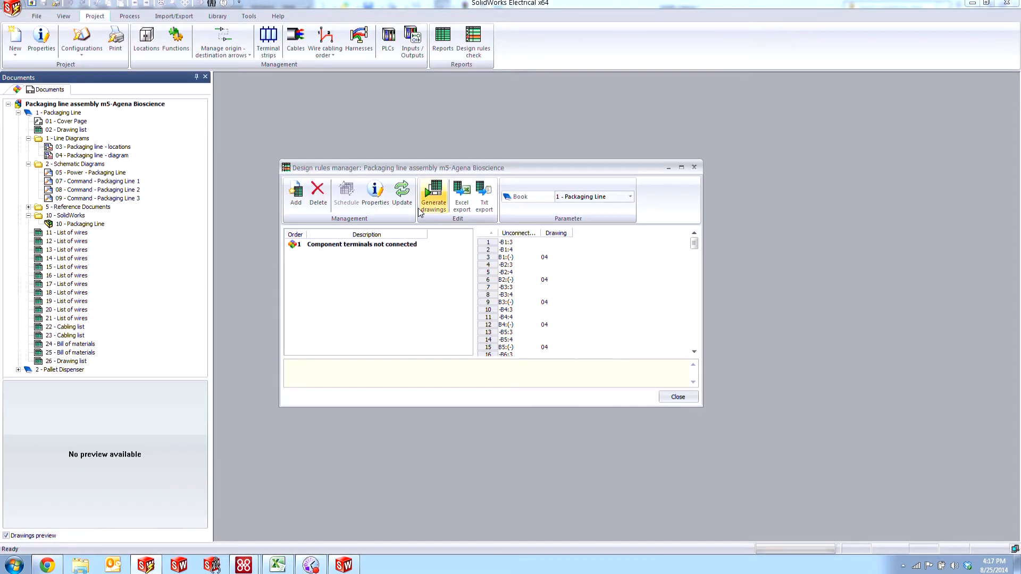
left_click(433, 196)
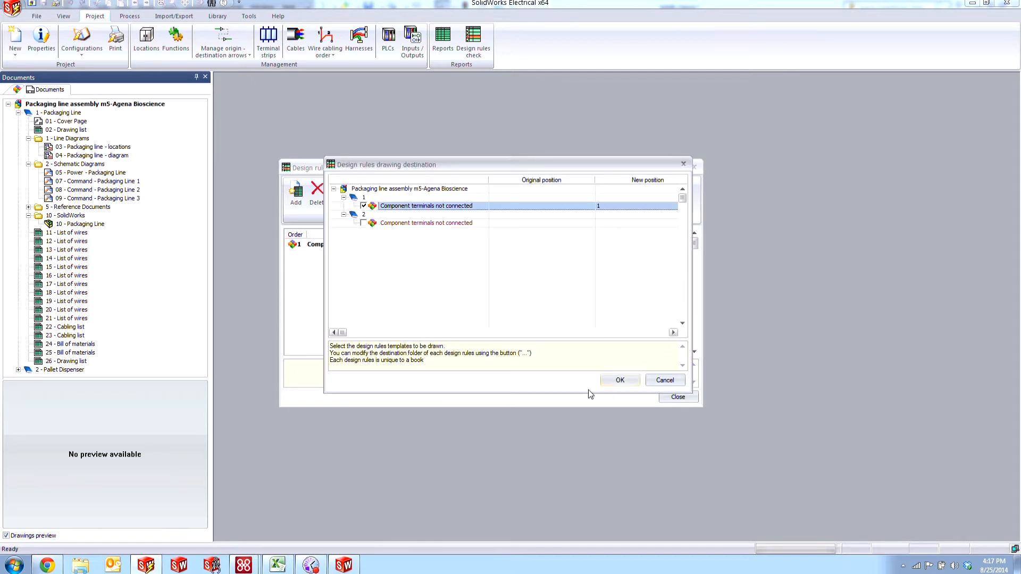
left_click(619, 380)
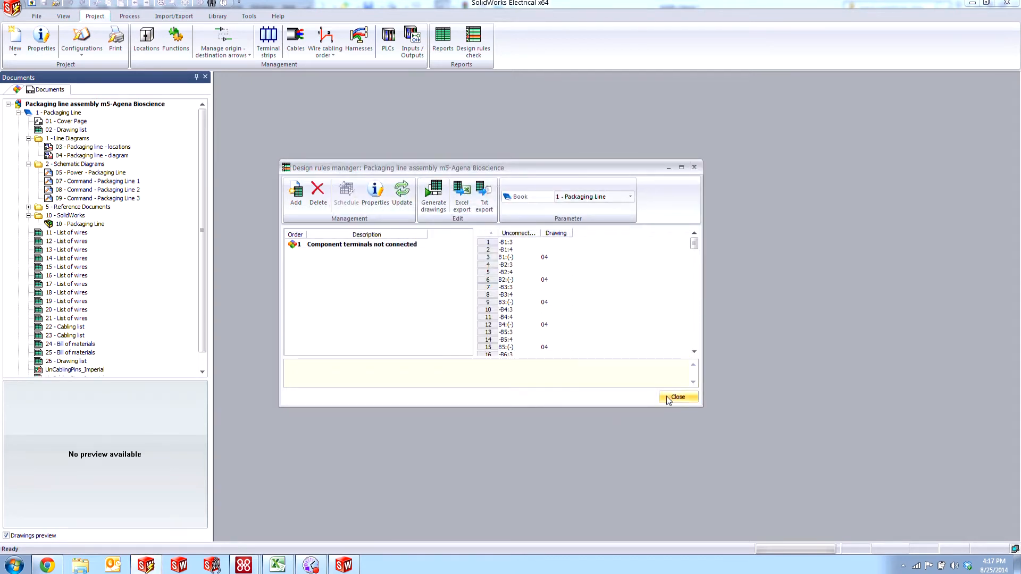
left_click(677, 397)
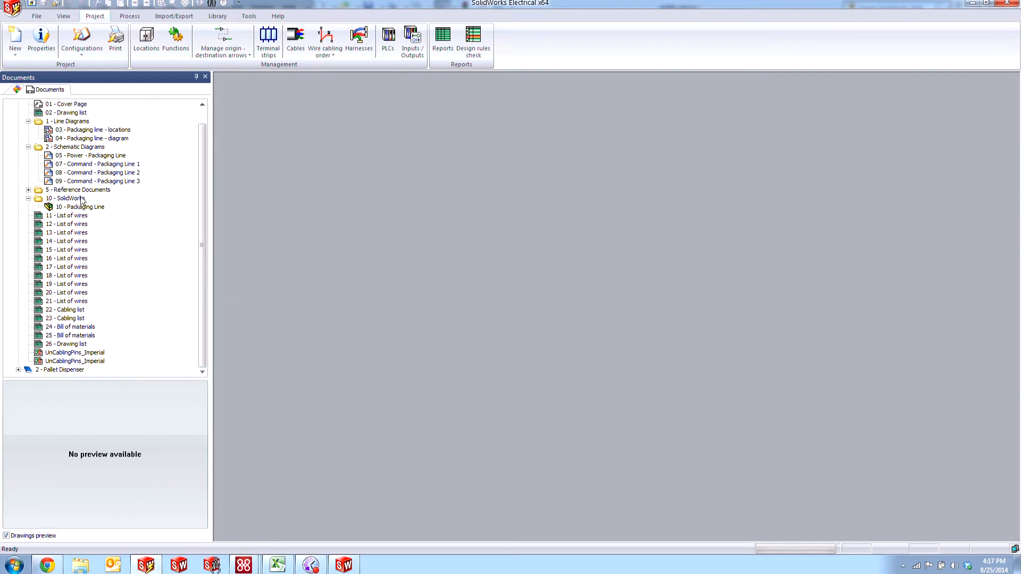
Open the UnCablingPins_Imperial report drawing from the Documents tree
double_click(74, 352)
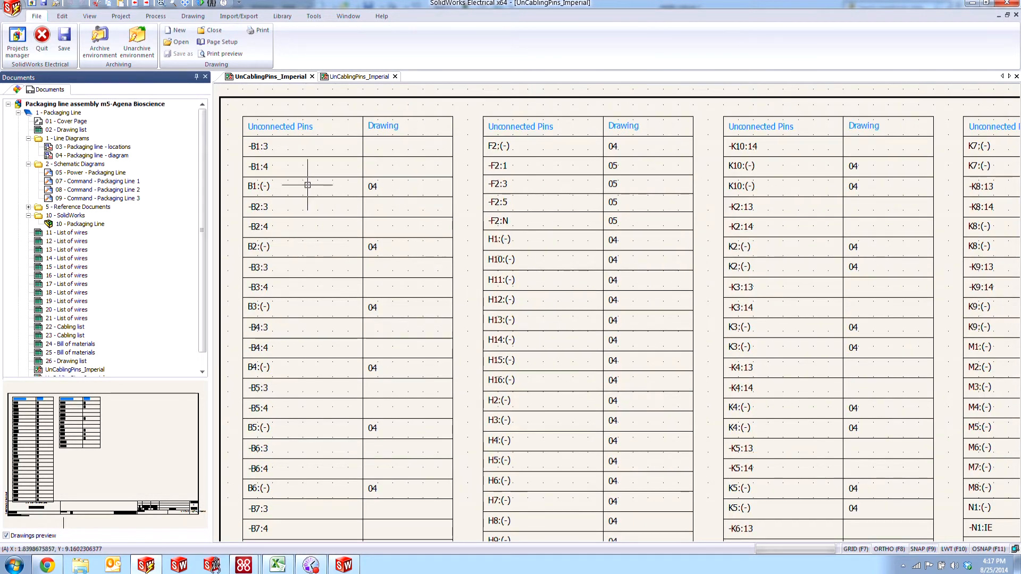
mouse_move(269, 150)
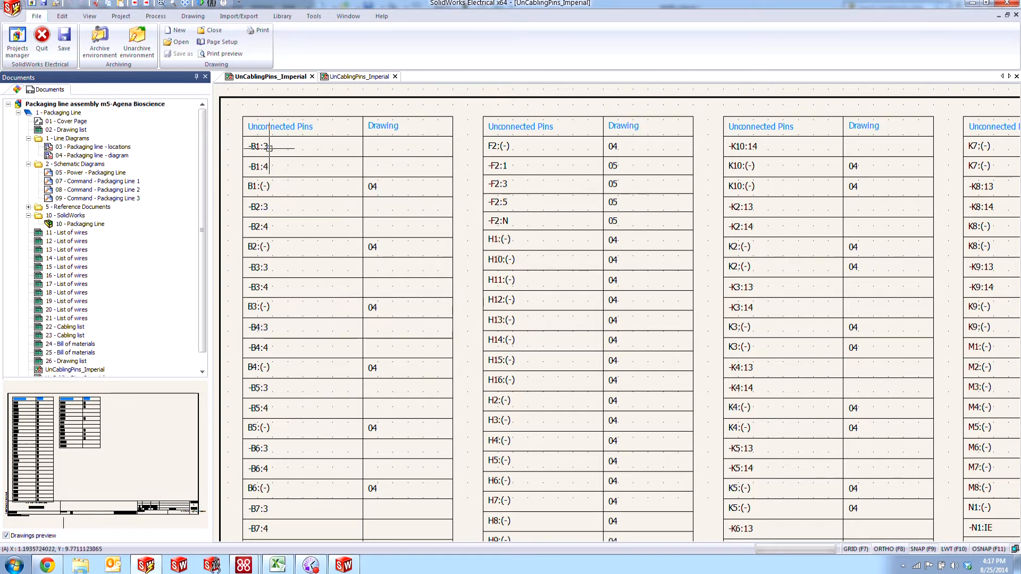
mouse_move(295, 200)
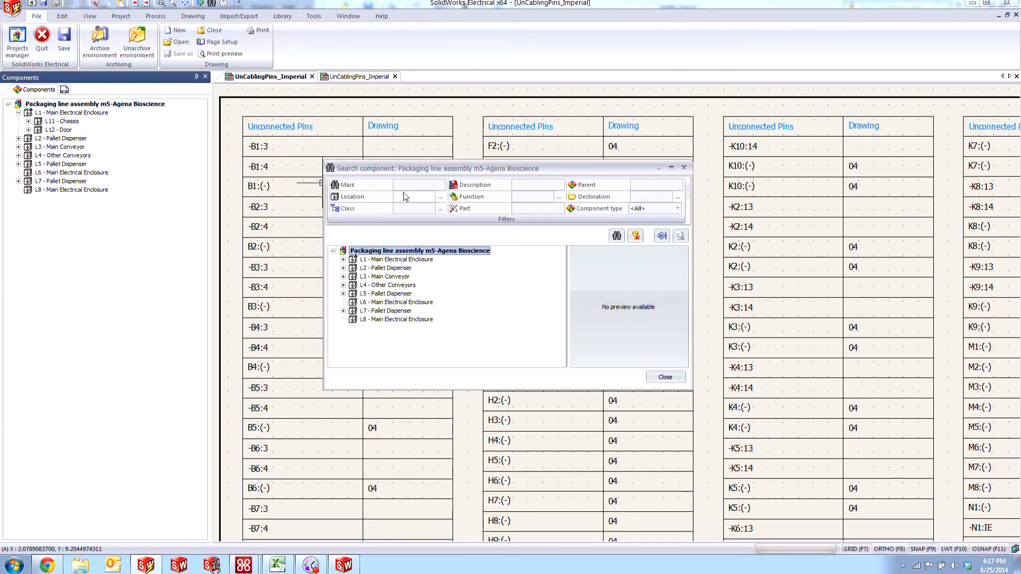
Search for mark B1 and open its 07-9 NO proximity sensor schematic
type("B1")
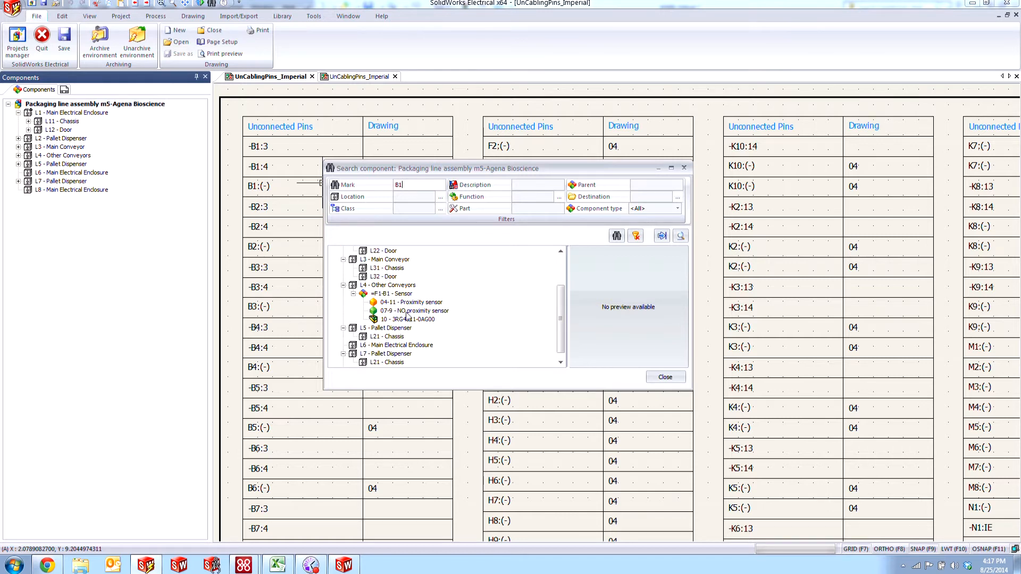
left_click(414, 311)
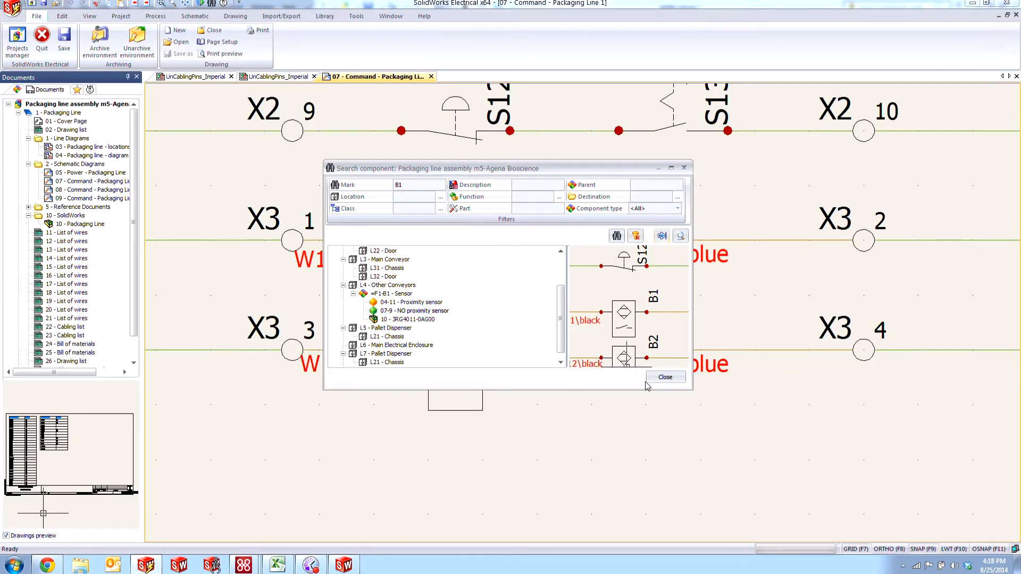
Close the Search component dialog
left_click(665, 377)
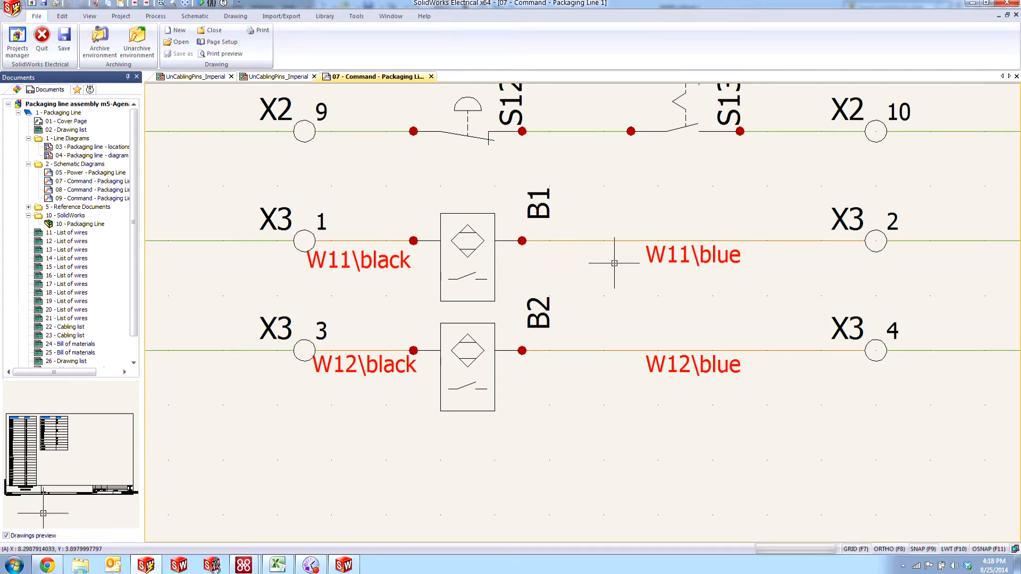
mouse_move(508, 249)
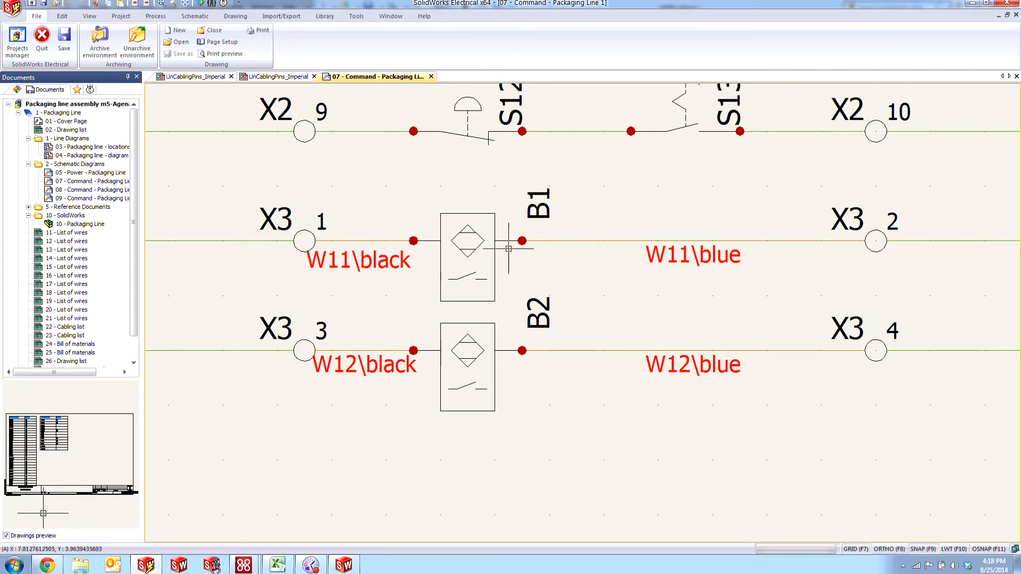
Associate B1's symbol with its part's NO tripping circuit and delete the yellow virtual circuit
double_click(467, 256)
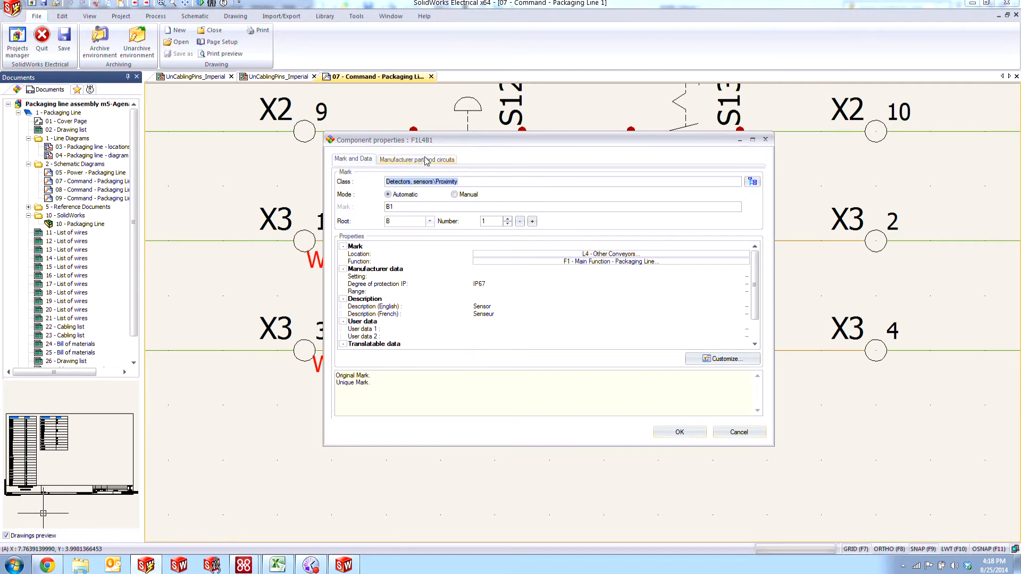
left_click(416, 159)
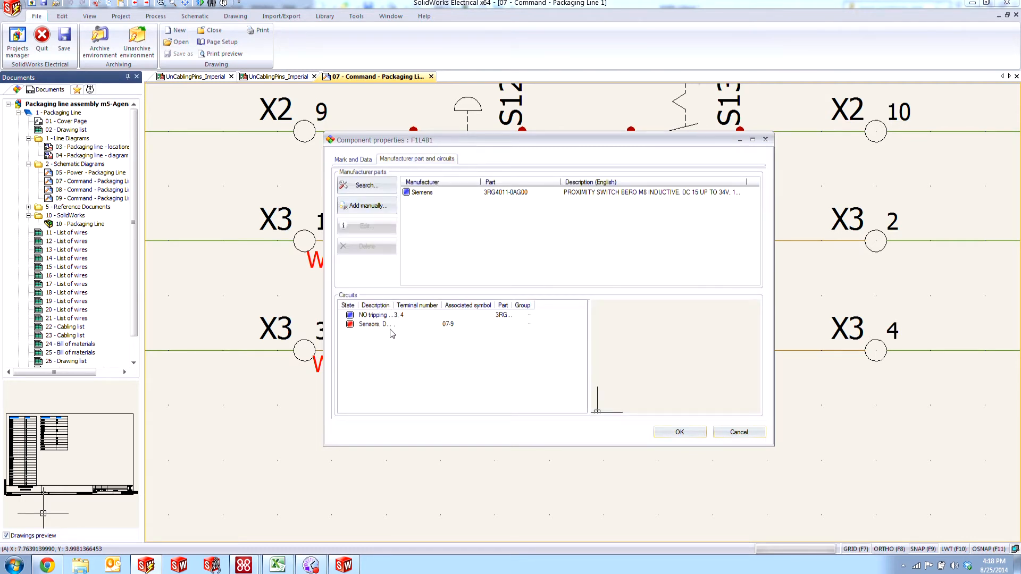
mouse_move(377, 322)
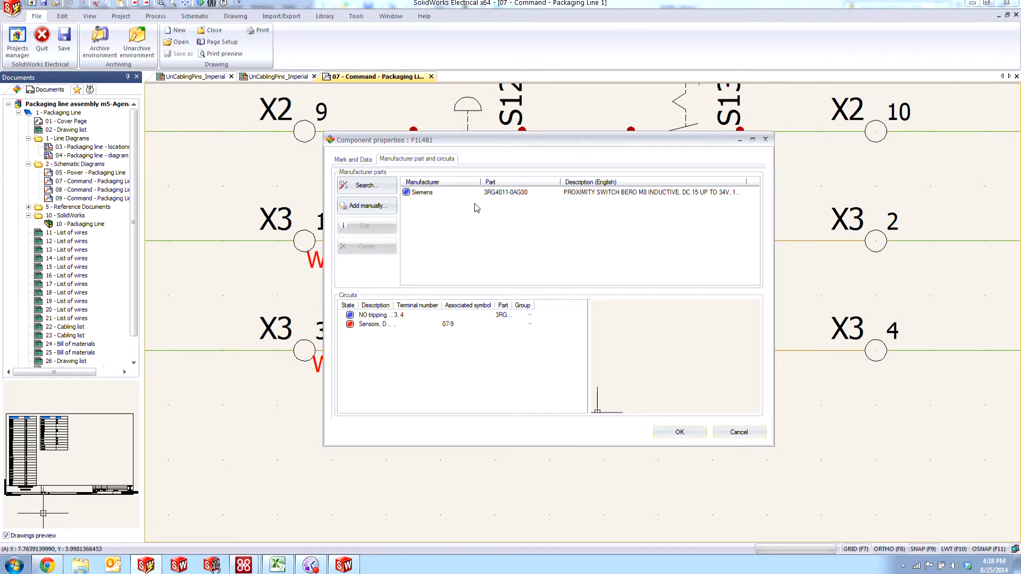
mouse_move(383, 327)
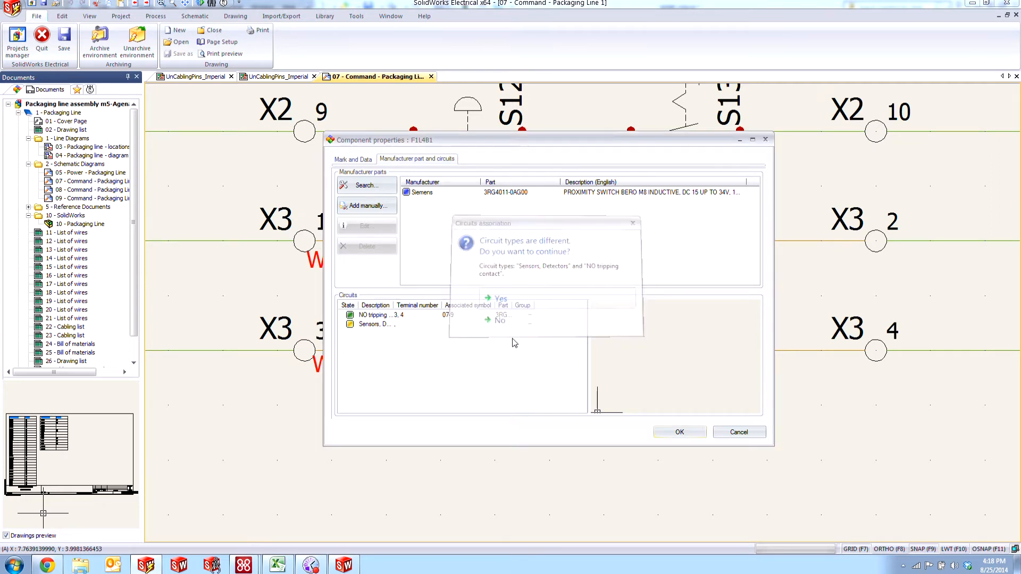
left_click(500, 298)
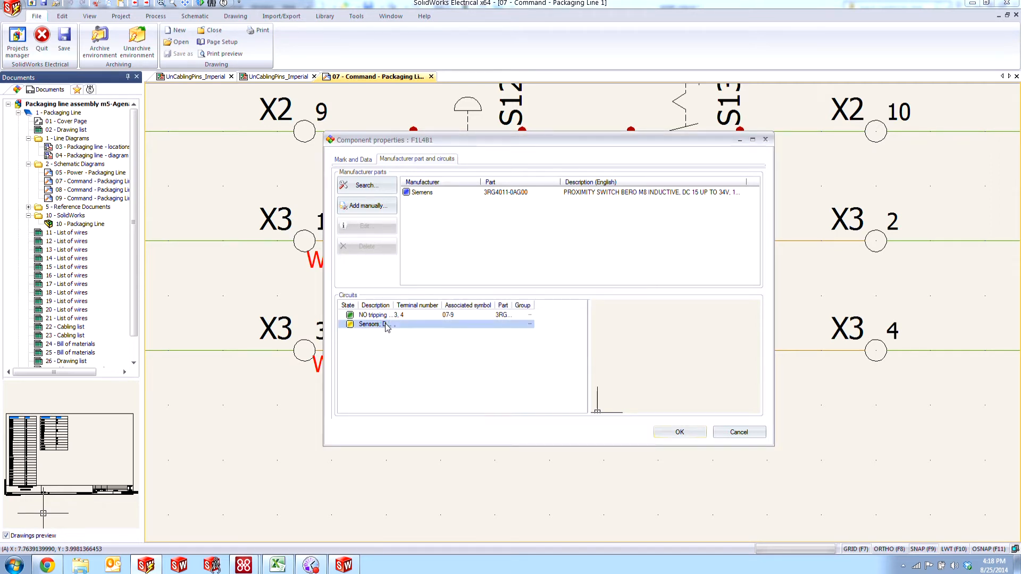
left_click(367, 247)
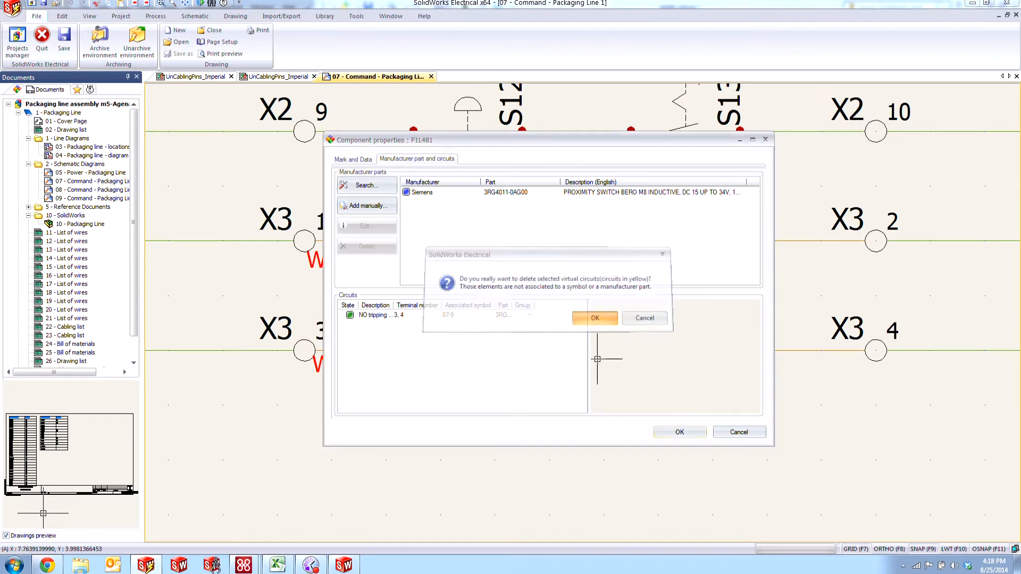
left_click(594, 318)
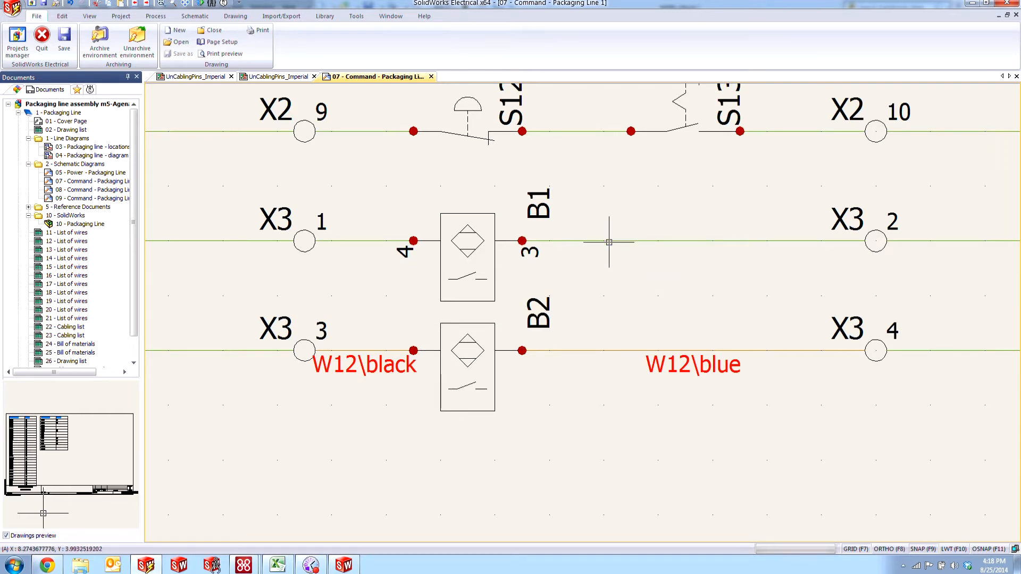
Assign the B1 to X3 2 wire to cable W11's blue core
right_click(607, 241)
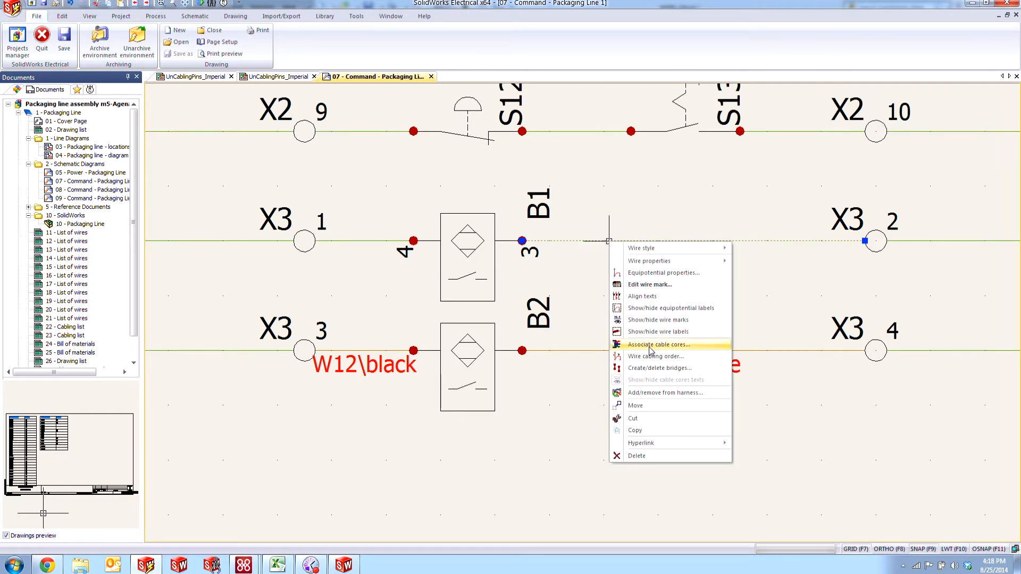
left_click(657, 345)
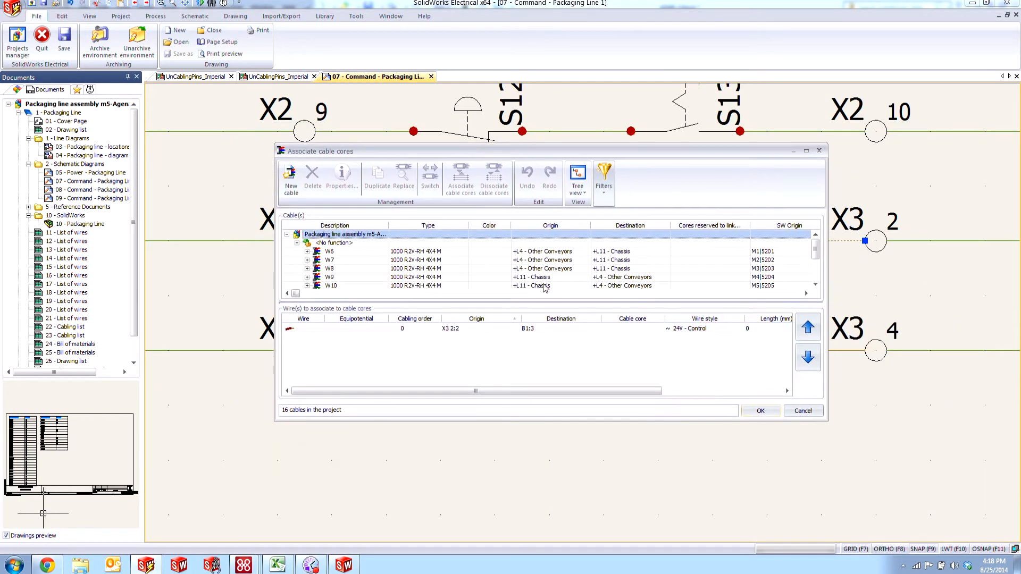
scroll("down", 3)
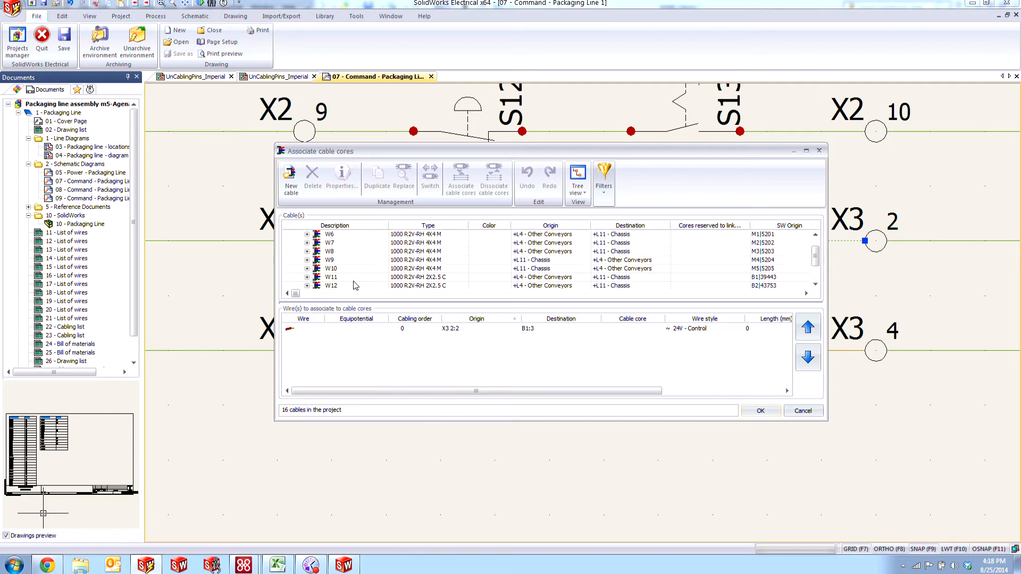
left_click(332, 269)
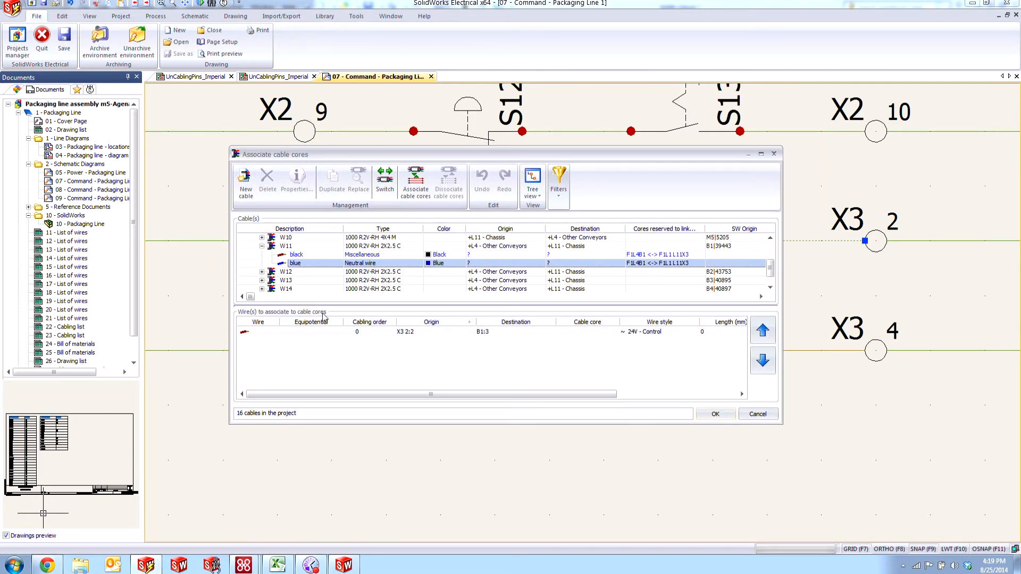
left_click(416, 181)
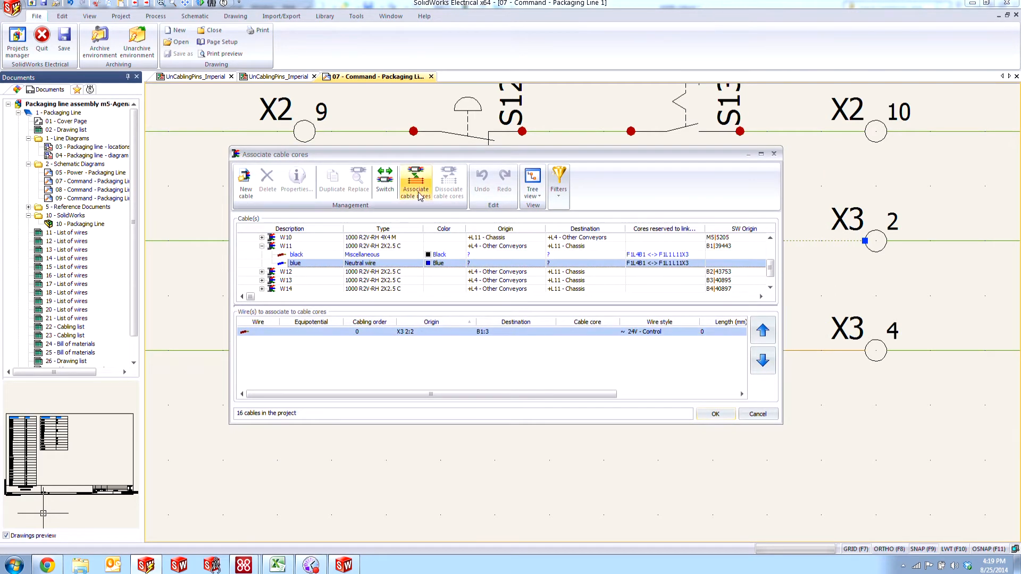
Assign the X3 1 to B1 wire to W11's black core
left_click(714, 414)
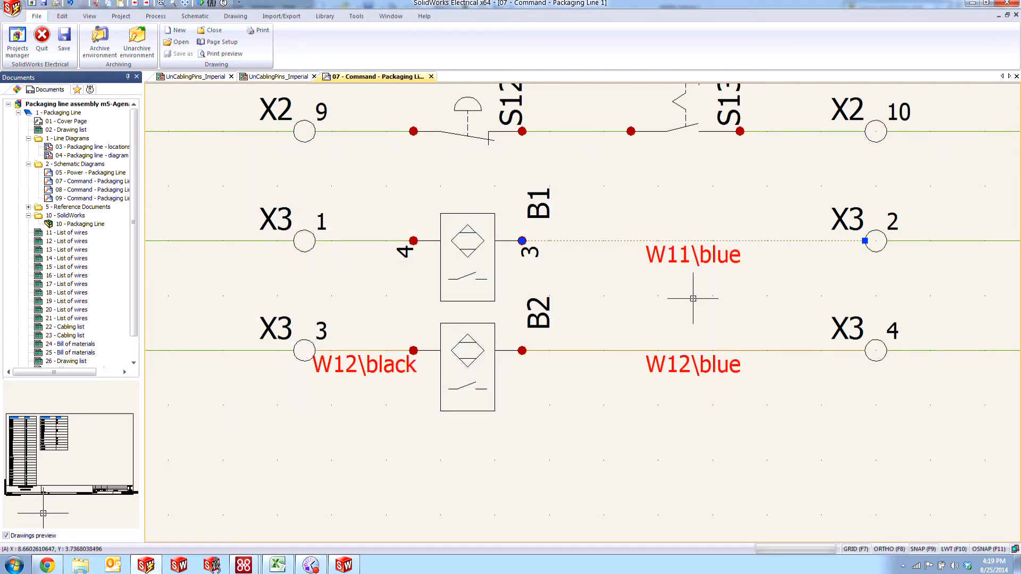
mouse_move(370, 240)
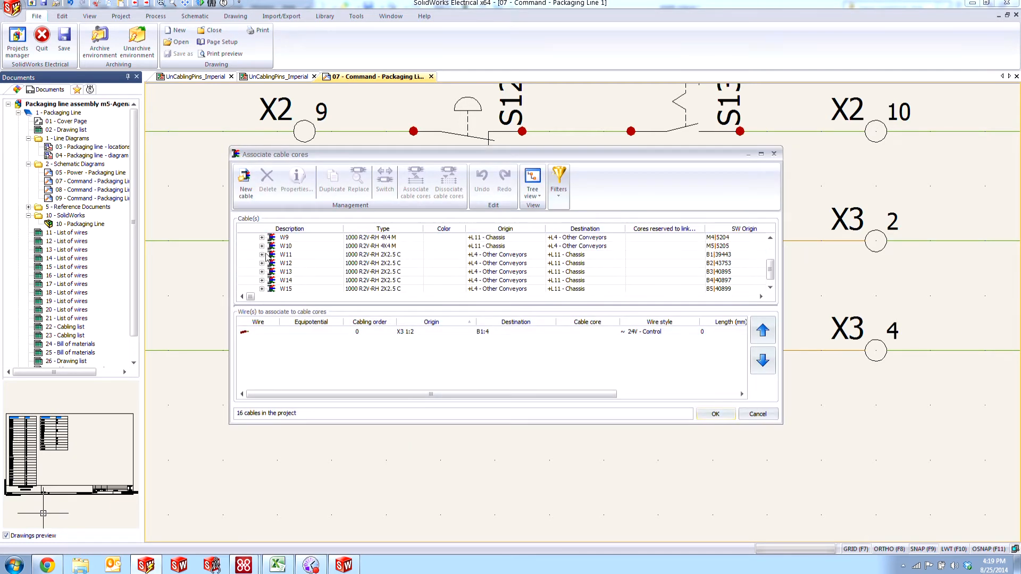
left_click(415, 182)
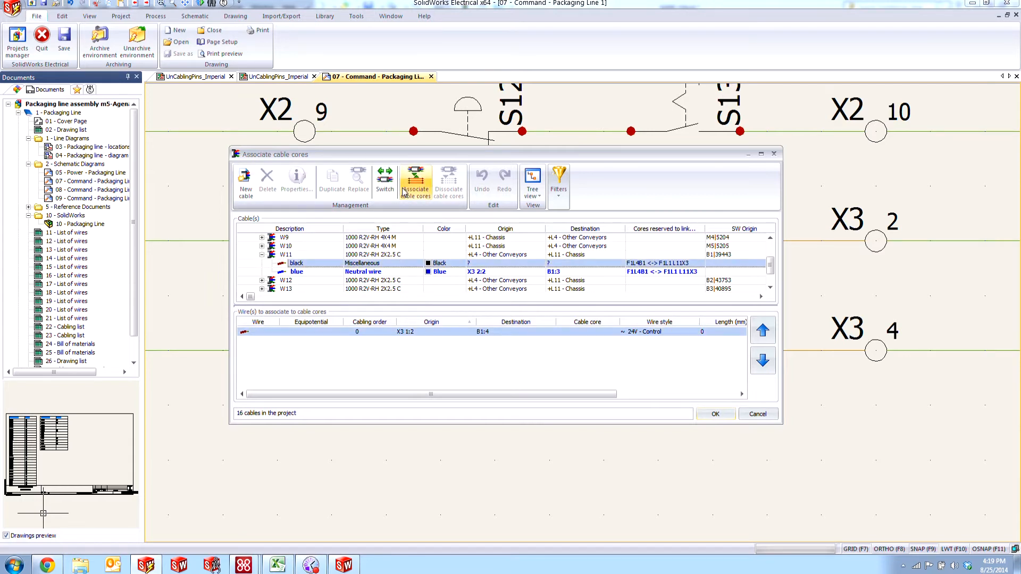
left_click(714, 414)
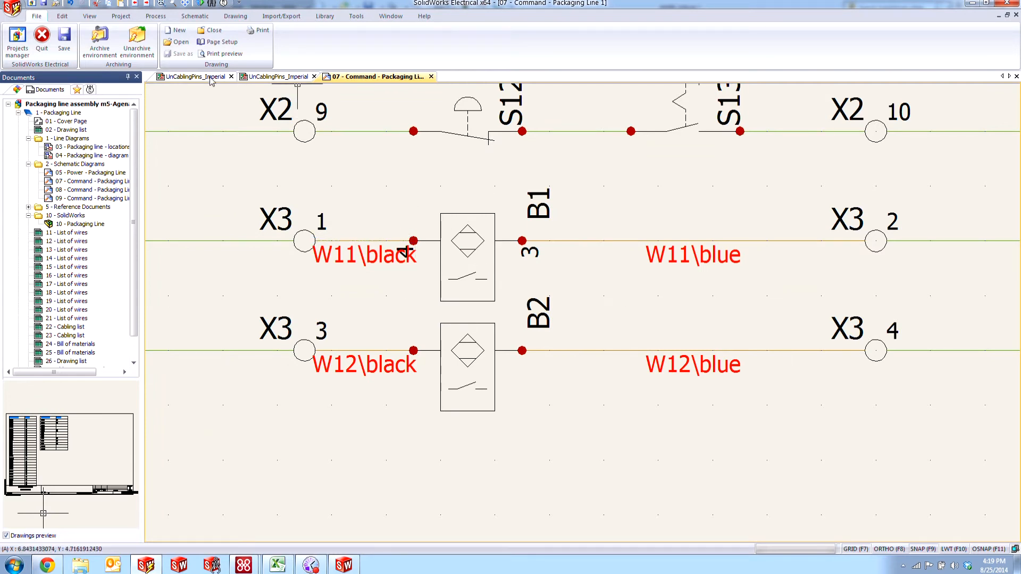
Check the UnCablingPins_Imperial report to confirm B1:3 and B1:4 are no longer listed
left_click(190, 76)
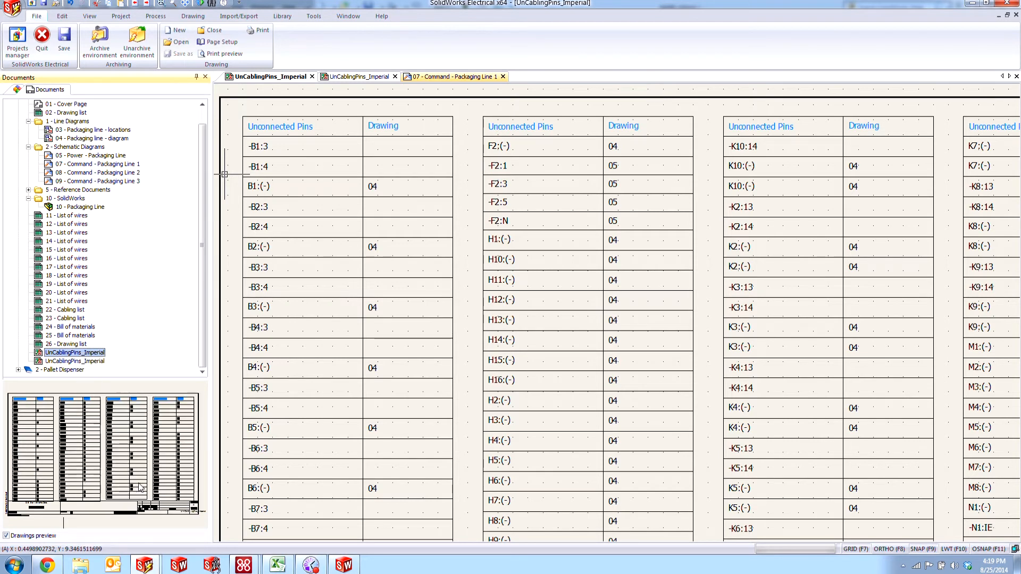
scroll("down", 3)
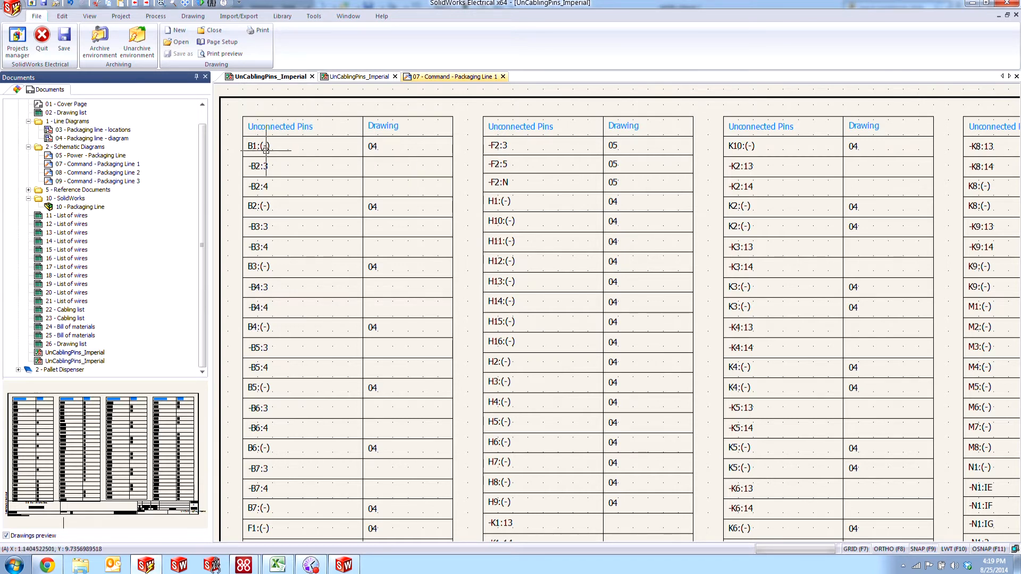
mouse_move(278, 157)
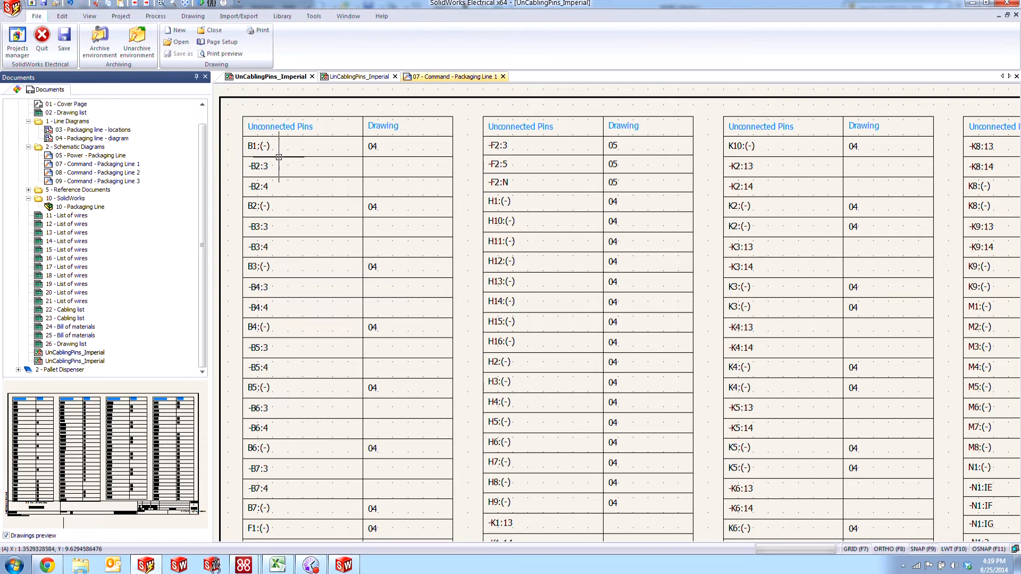
mouse_move(294, 157)
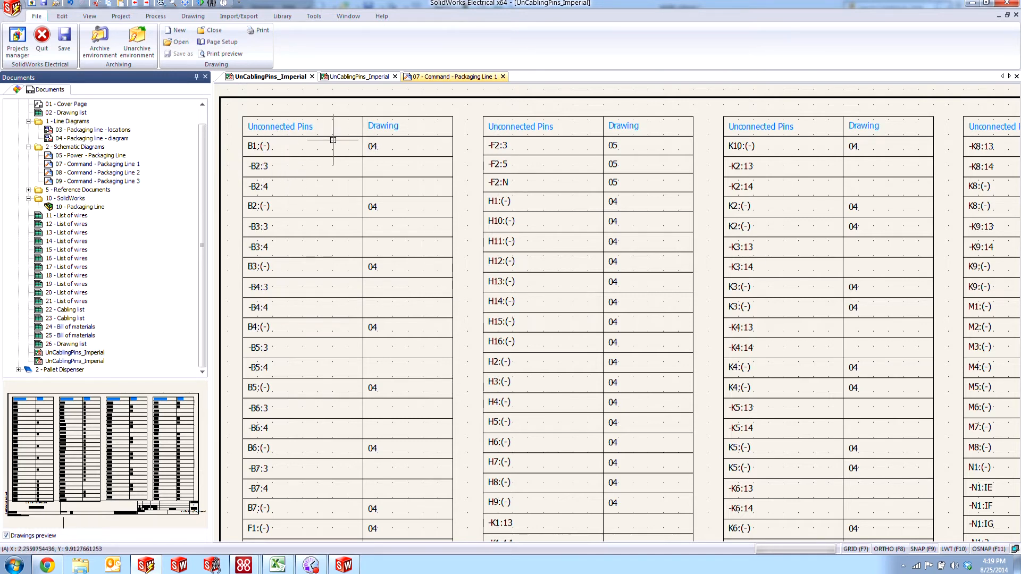
mouse_move(379, 146)
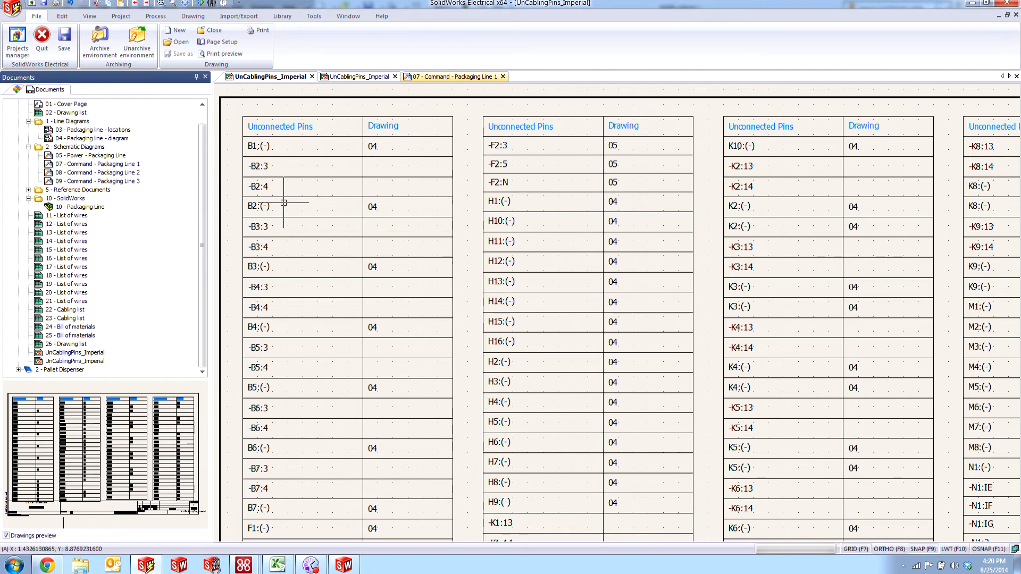
mouse_move(348, 185)
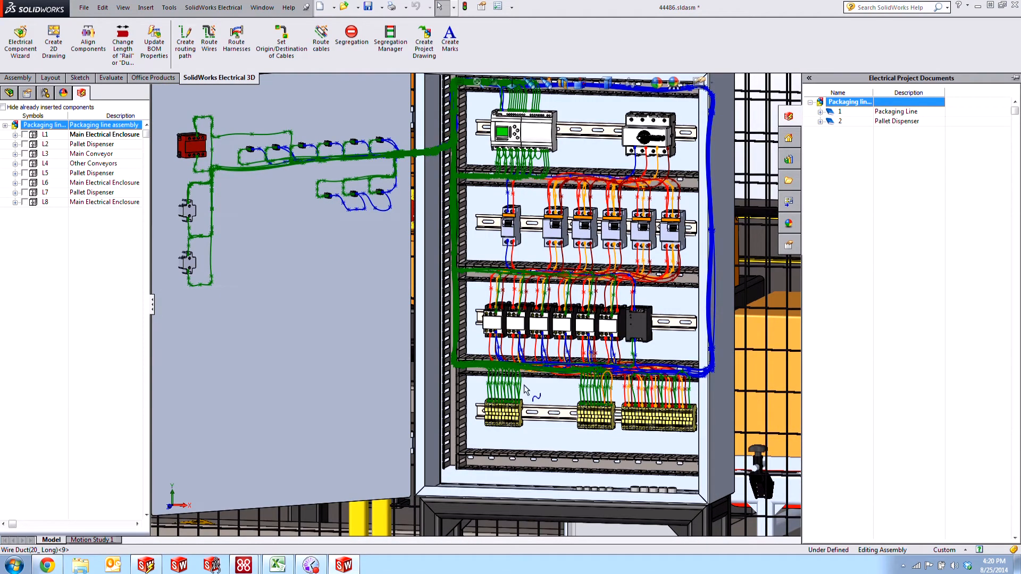
mouse_move(80, 92)
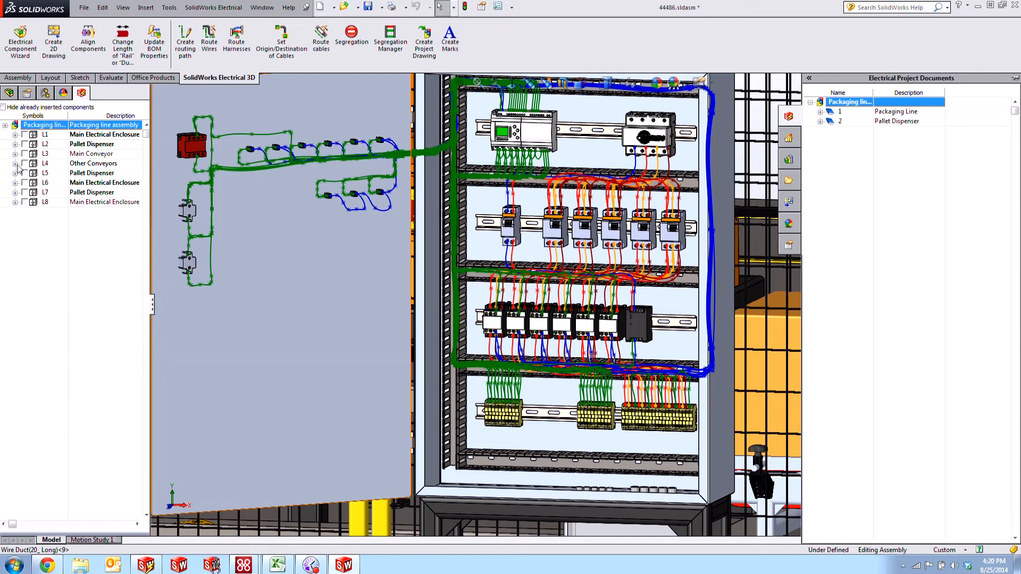
Expand location L4 and zoom onto B1's proximity switch part
left_click(14, 163)
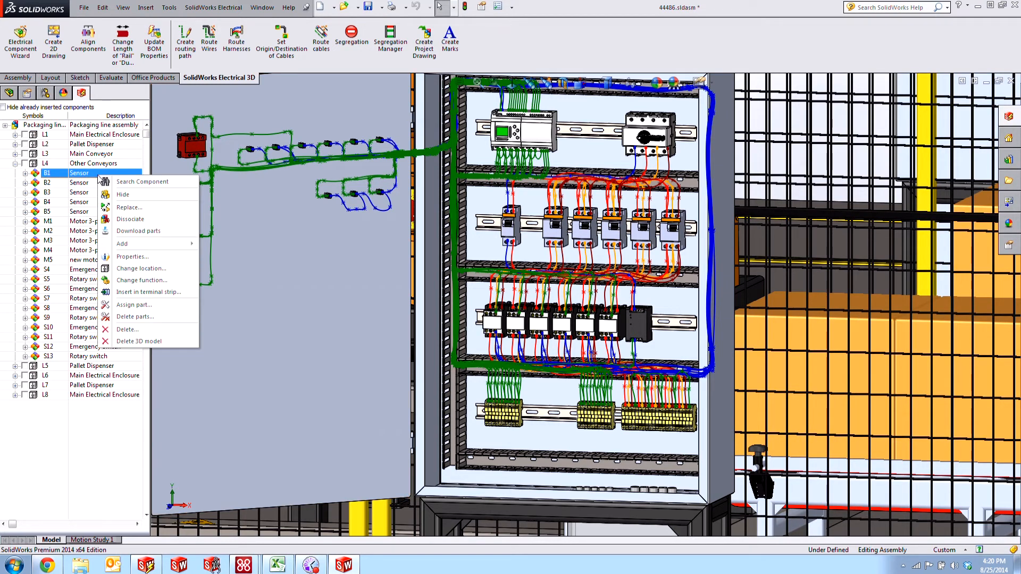
mouse_move(121, 244)
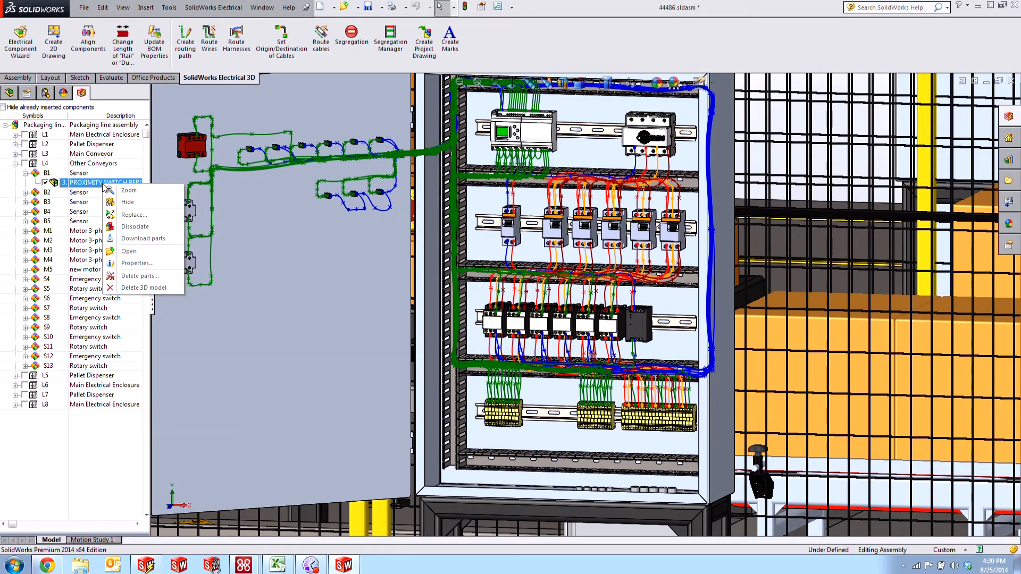
left_click(128, 190)
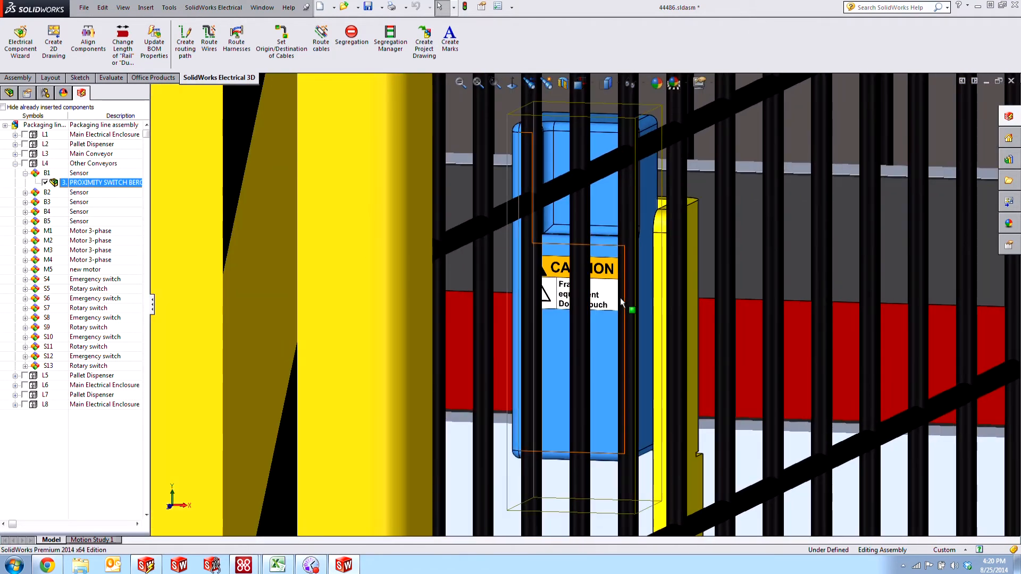
mouse_move(622, 351)
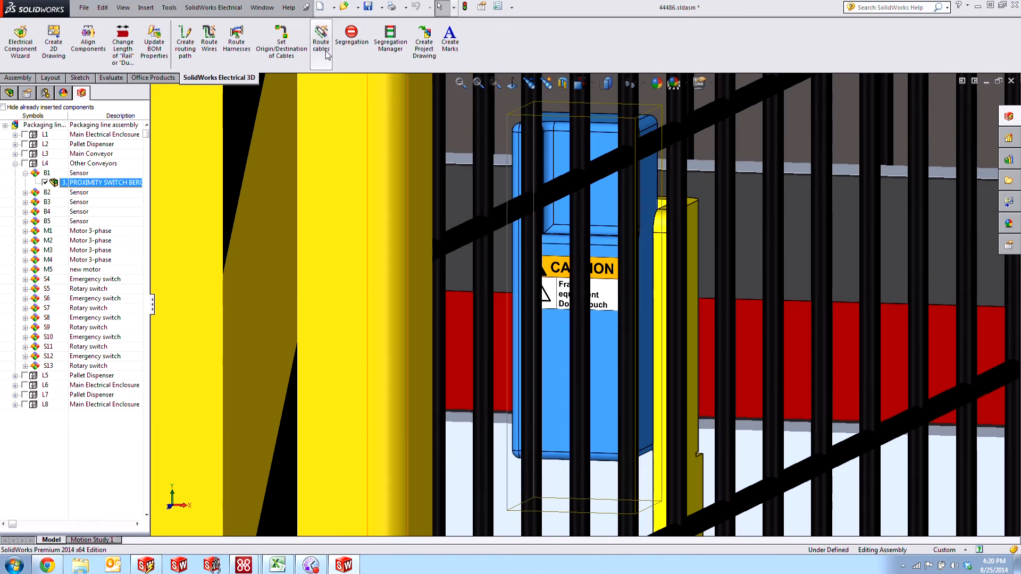
Start Route cables with only B1 selected and expand the Packaging Line schematic documents
left_click(320, 36)
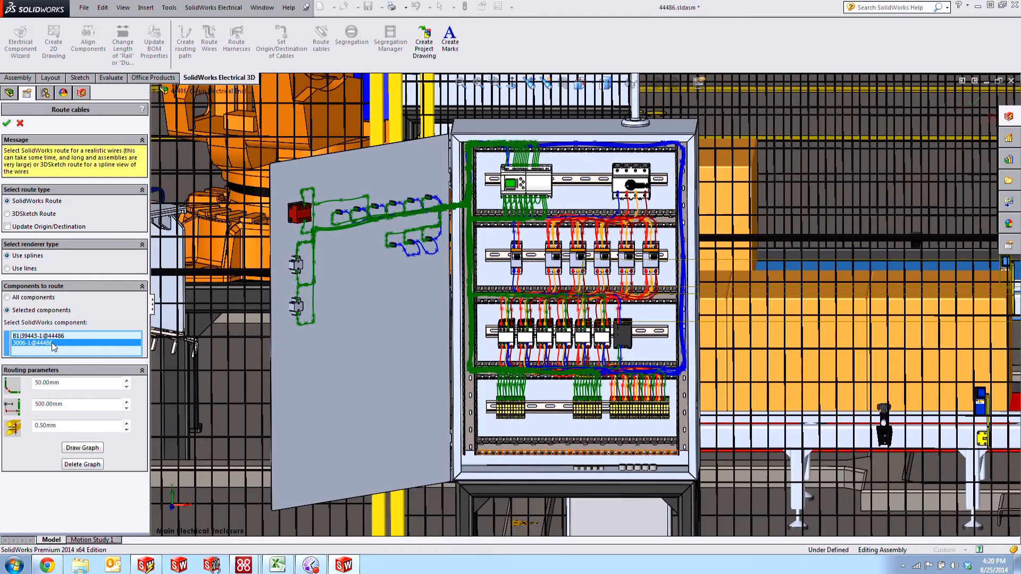
left_click(39, 343)
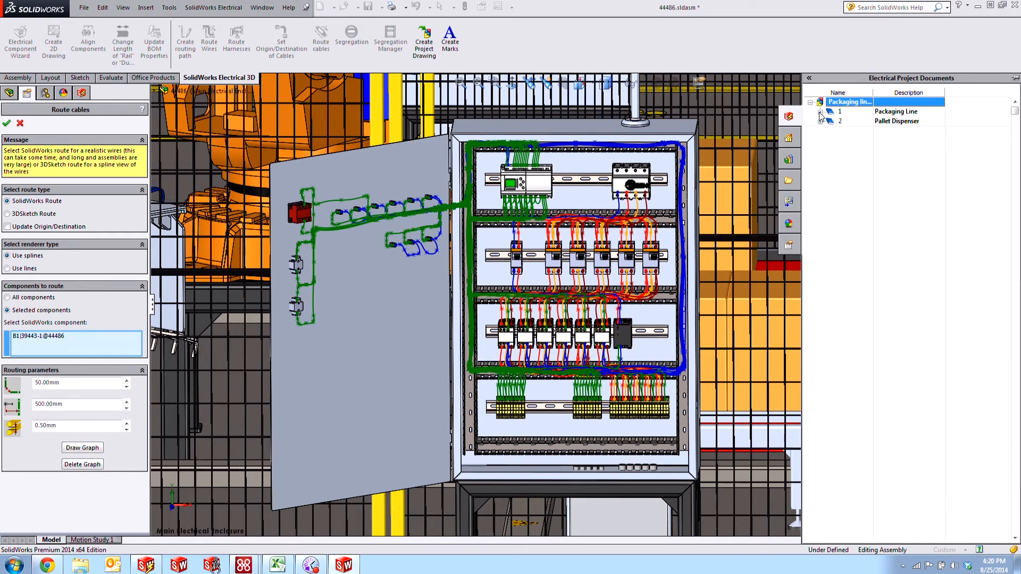
left_click(822, 101)
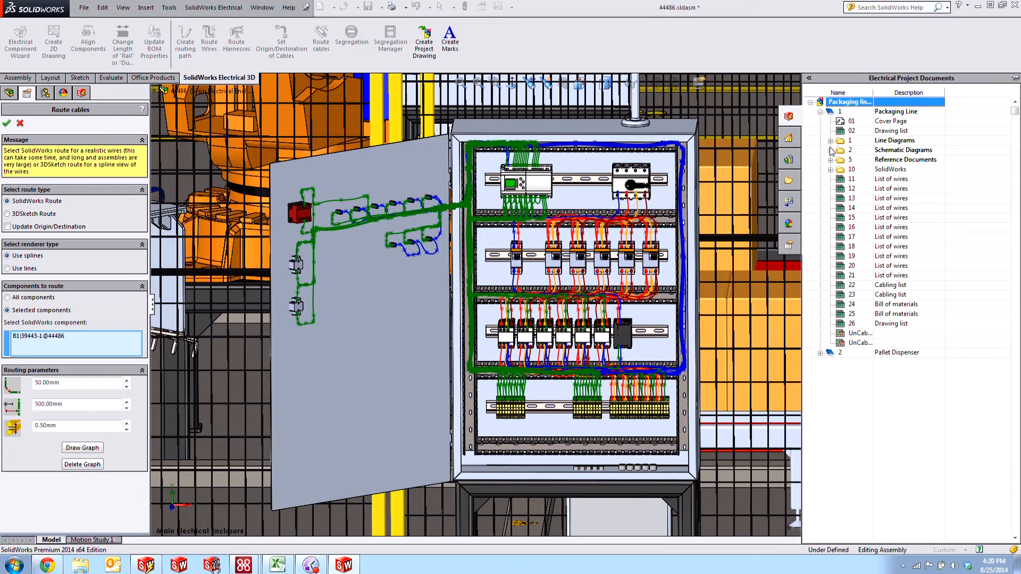
left_click(831, 150)
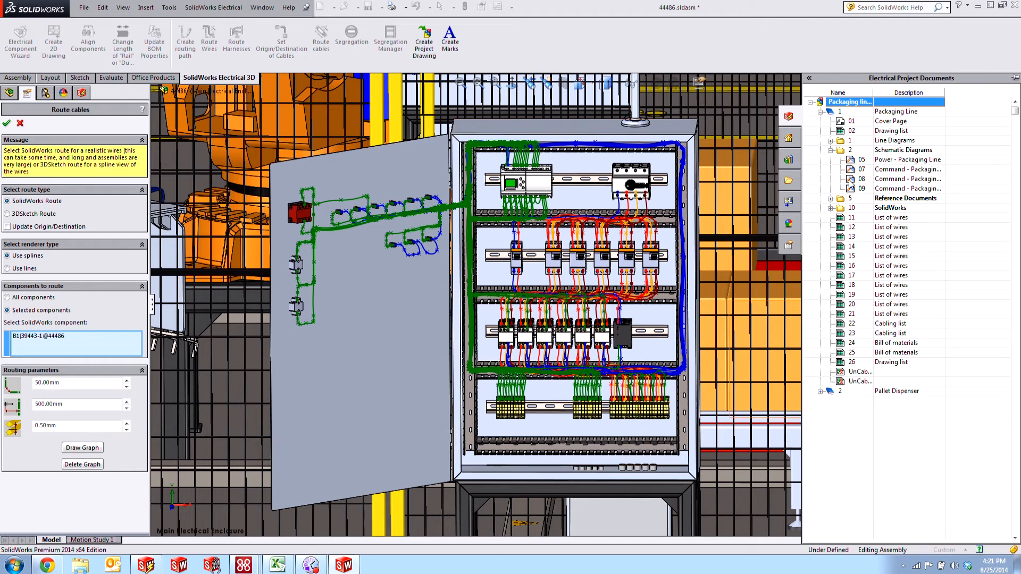
Preview the '07 Command - Packaging Line 1' schematic in full, then close the preview
double_click(905, 169)
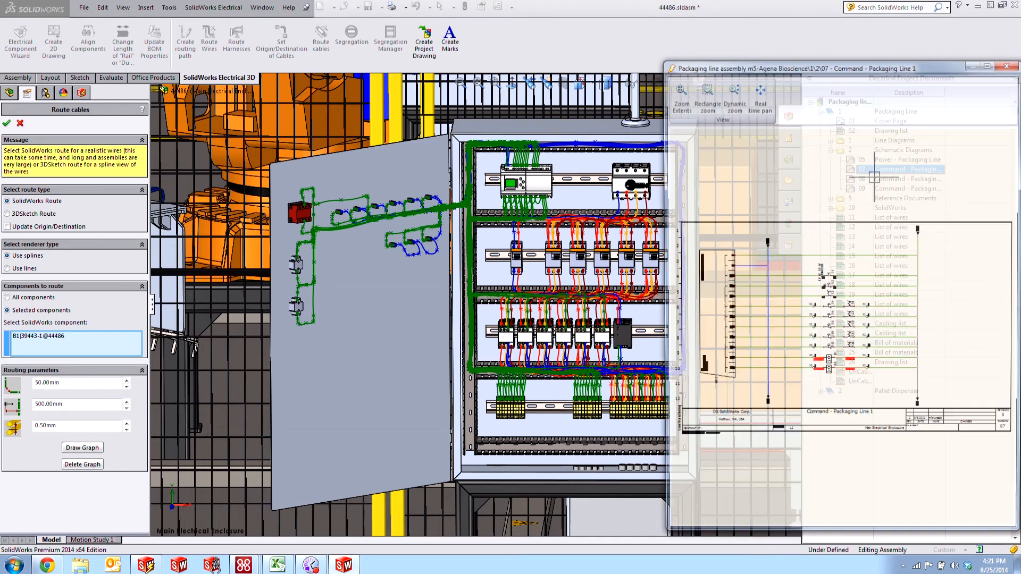
left_click(810, 78)
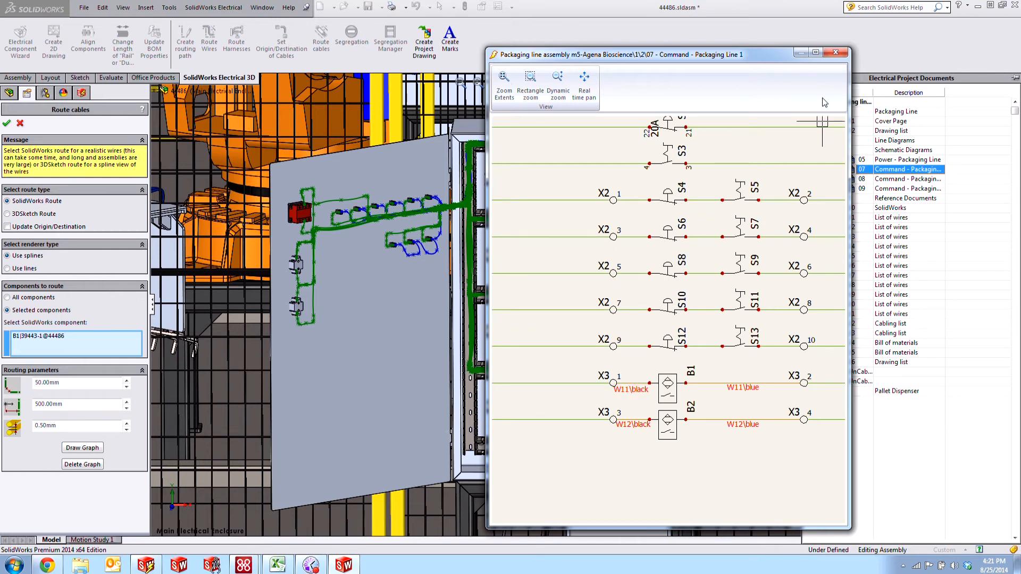
left_click(836, 52)
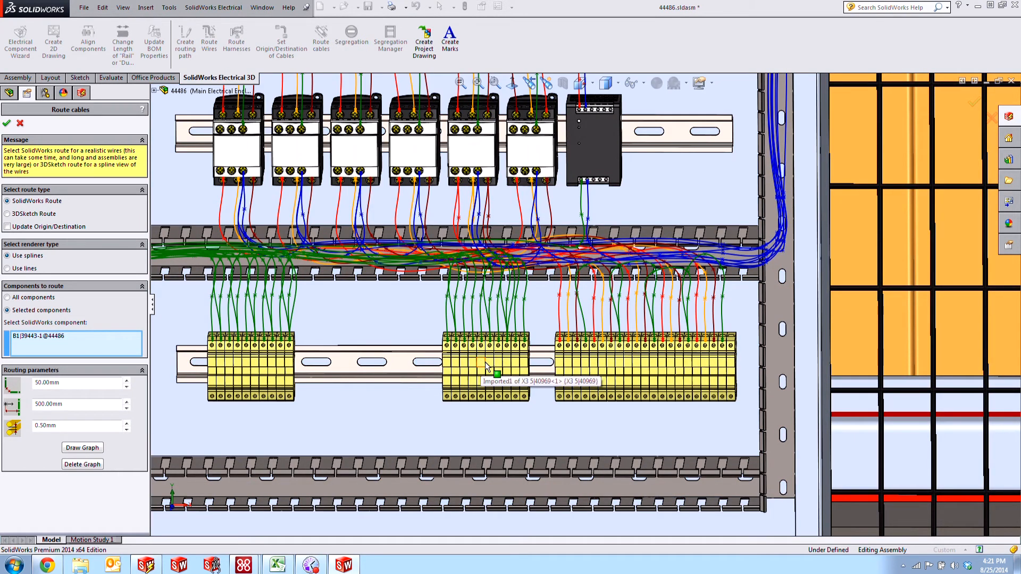
Add terminals X3 1 and X3 2 to the routing components with B1 and confirm
left_click(446, 365)
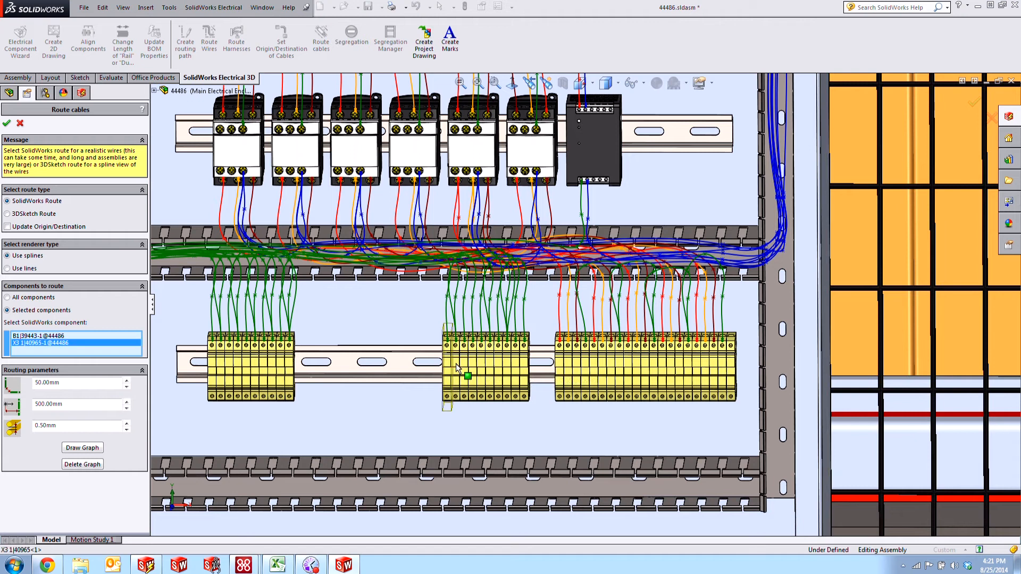
left_click(456, 368)
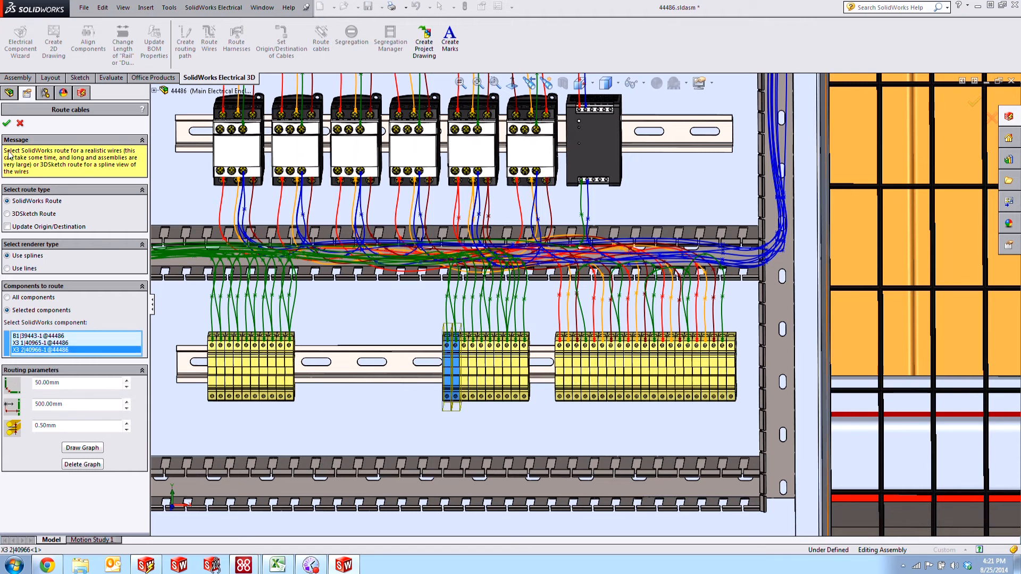
left_click(82, 447)
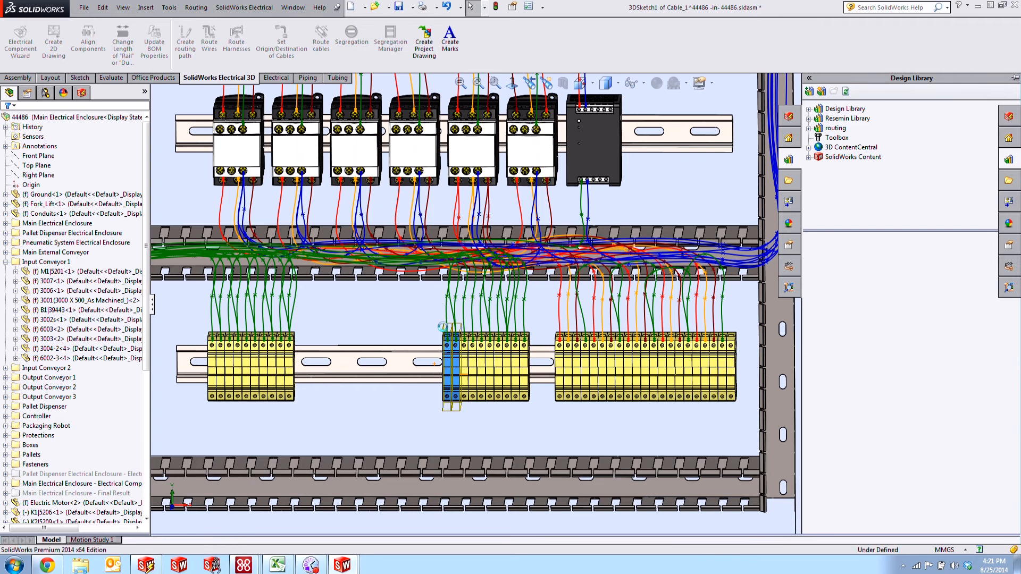
Edit Cable_1's 3D route sketch, then exit the sketch and route
left_click(79, 76)
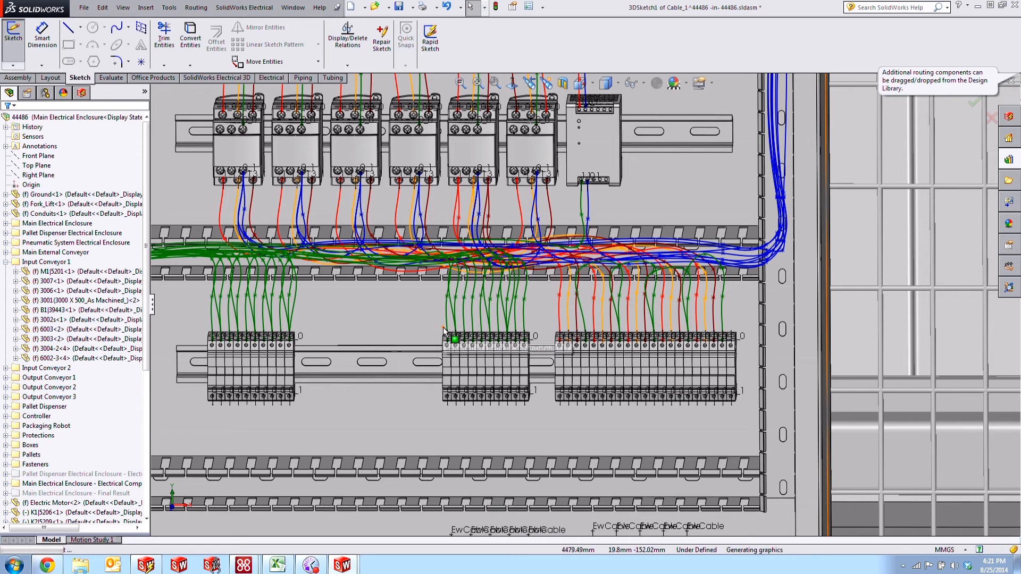
left_click(453, 339)
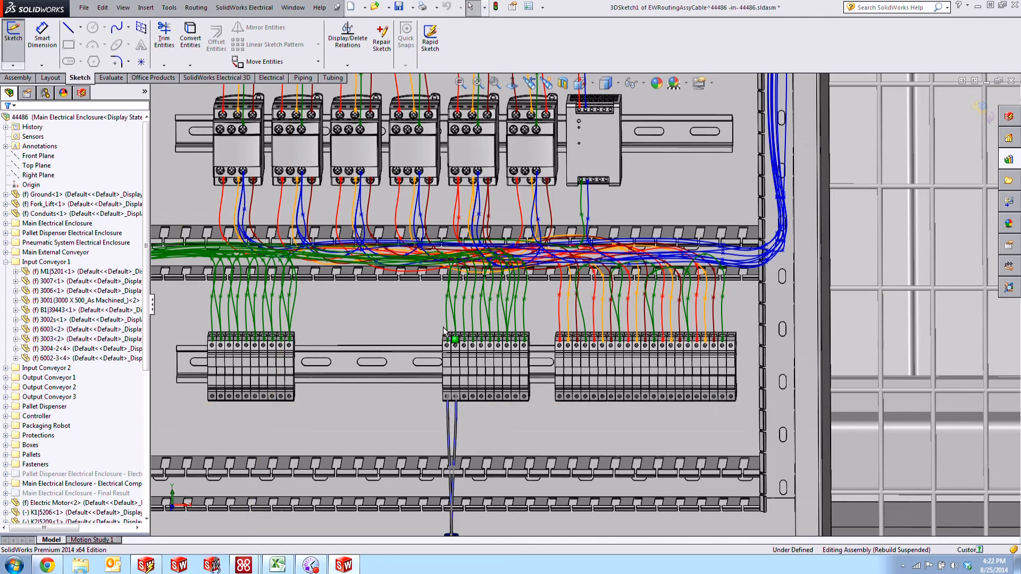
left_click(217, 77)
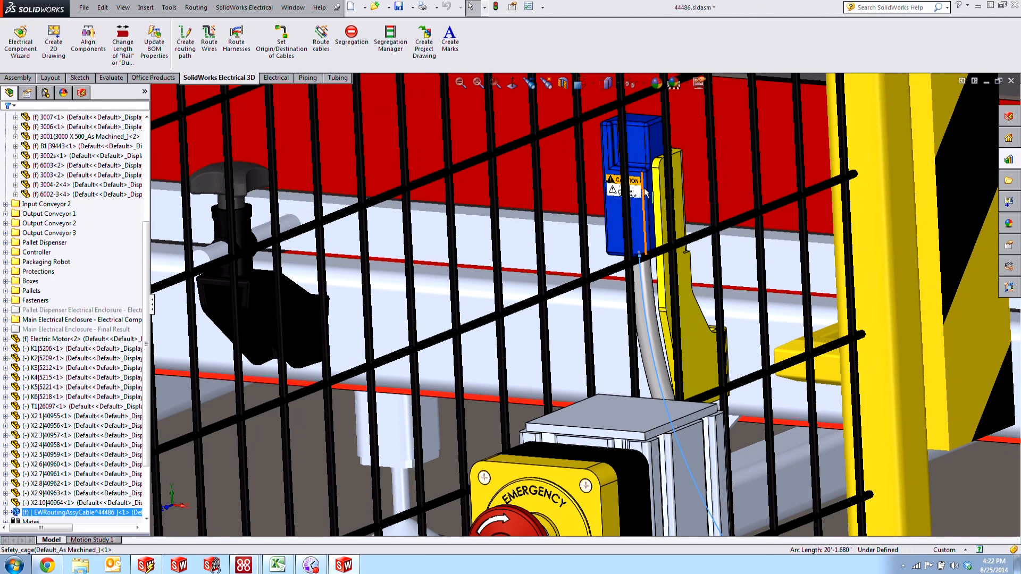
mouse_move(493, 446)
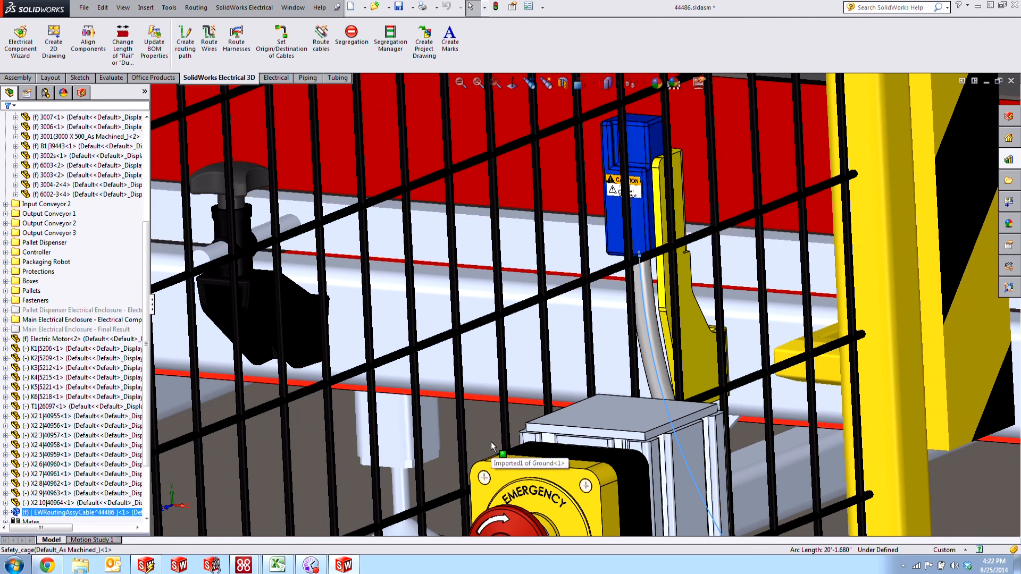